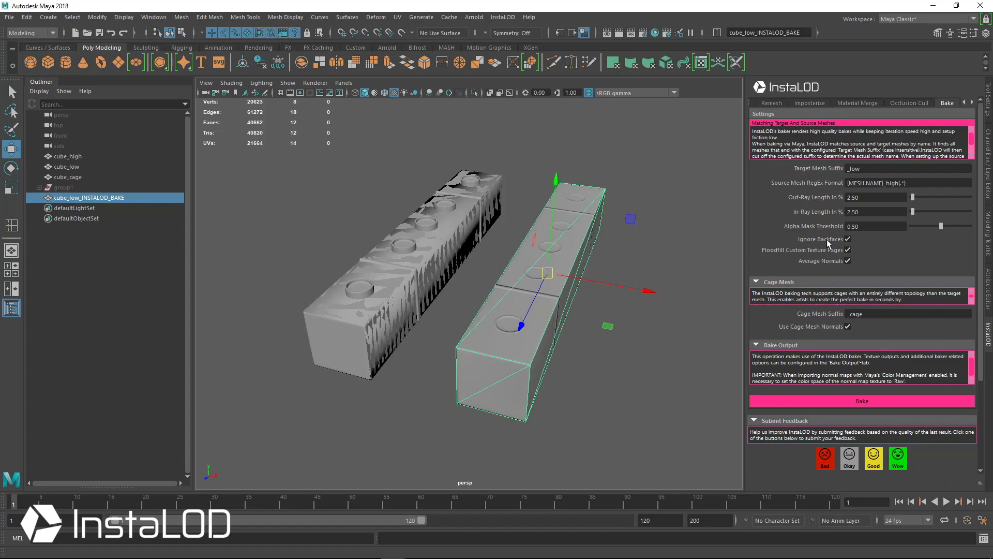
mouse_move(805, 348)
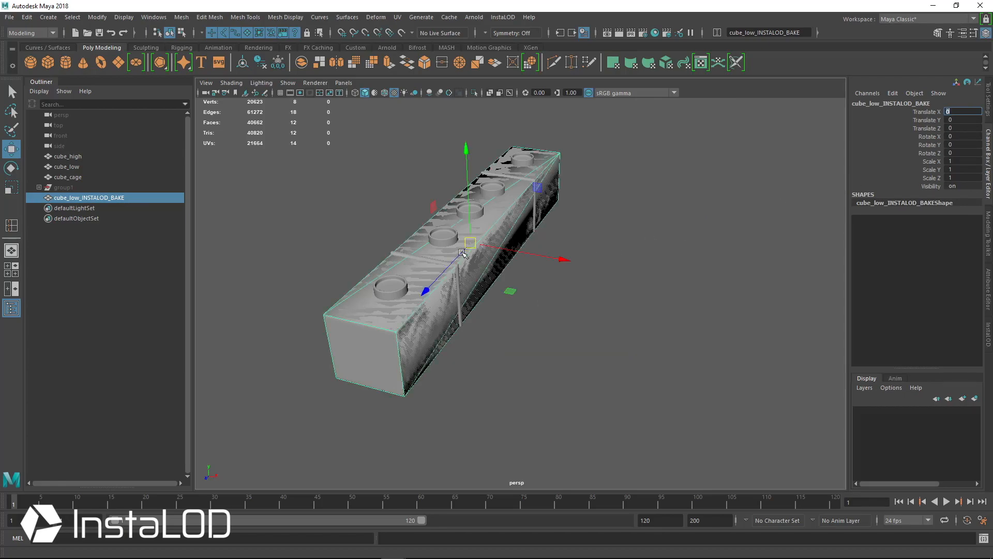
Step: Delete cube_high and cube_low, then select the baked cube_low_INSTALOD_BAKE mesh
click(68, 156)
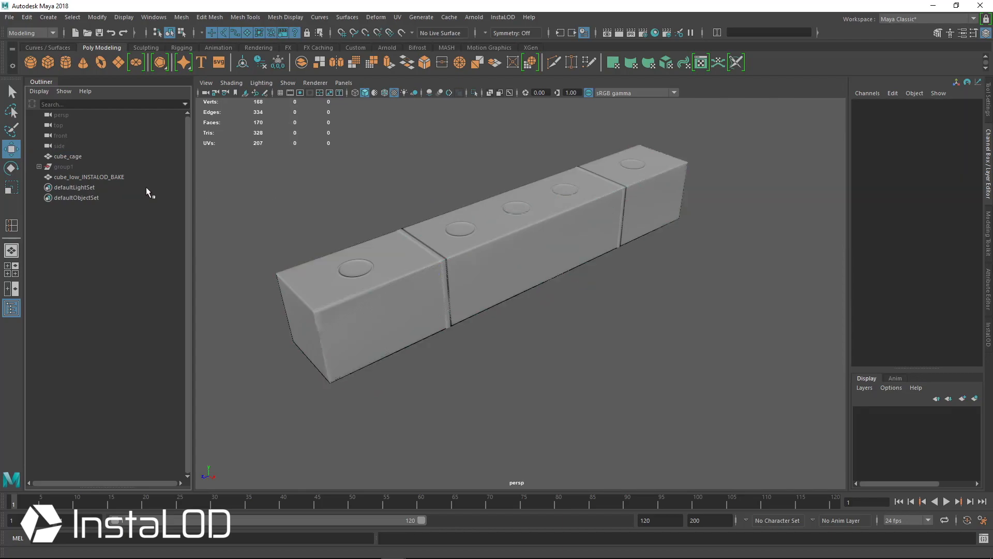
click(88, 176)
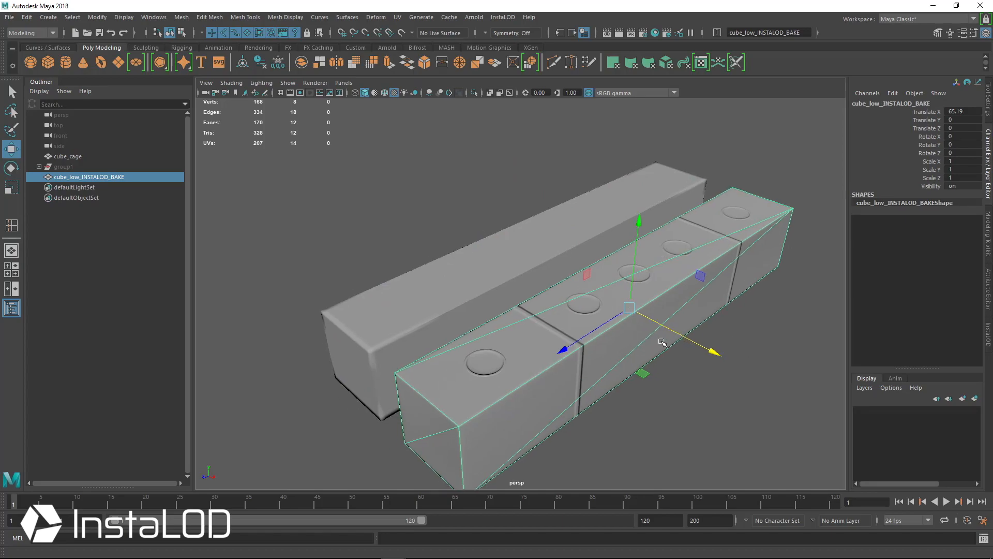
drag(663, 343, 747, 336)
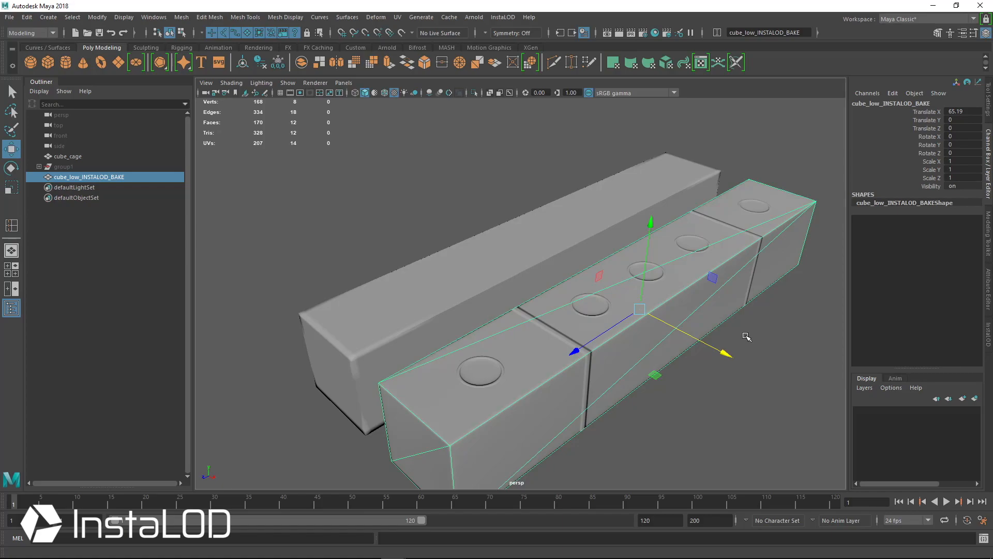
mouse_move(544, 295)
text(0)
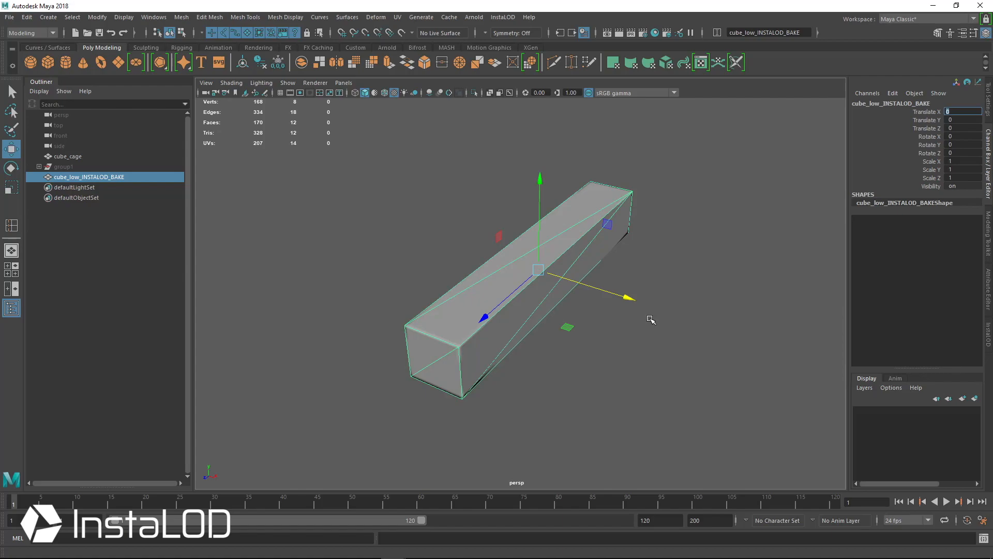
mouse_move(643, 323)
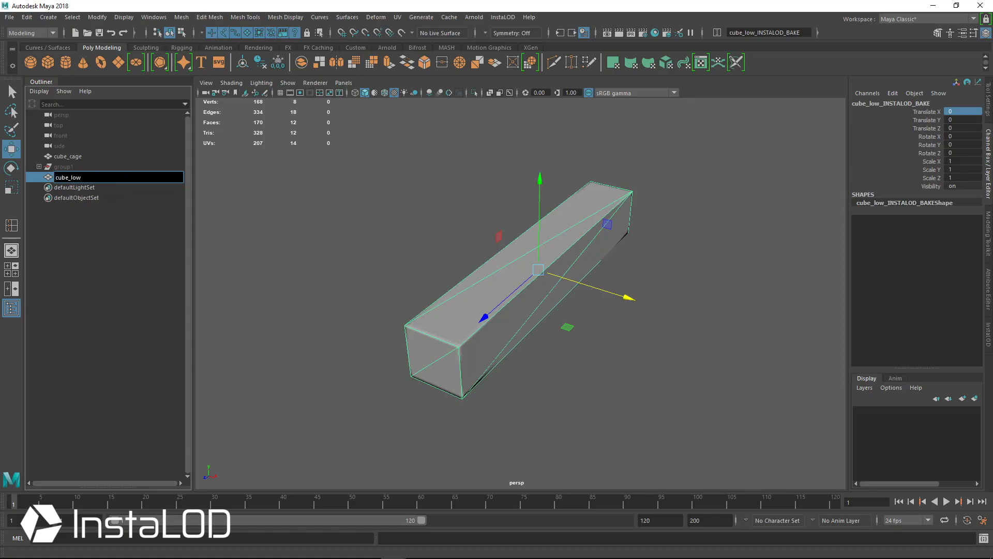
Step: Rename the baked mesh to cube2_low and the cage to cube2_cage, and unhide group1
text(cube2_low)
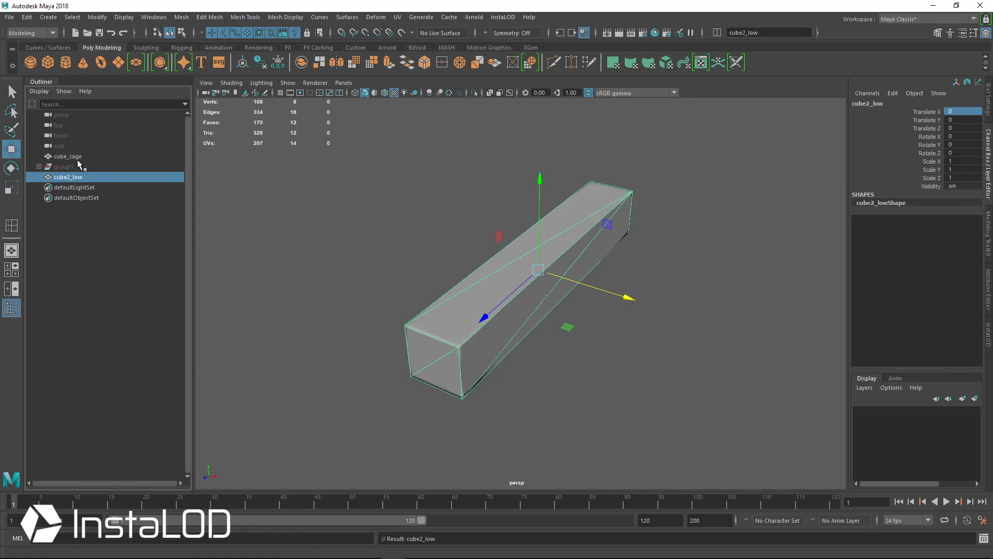
double_click(67, 156)
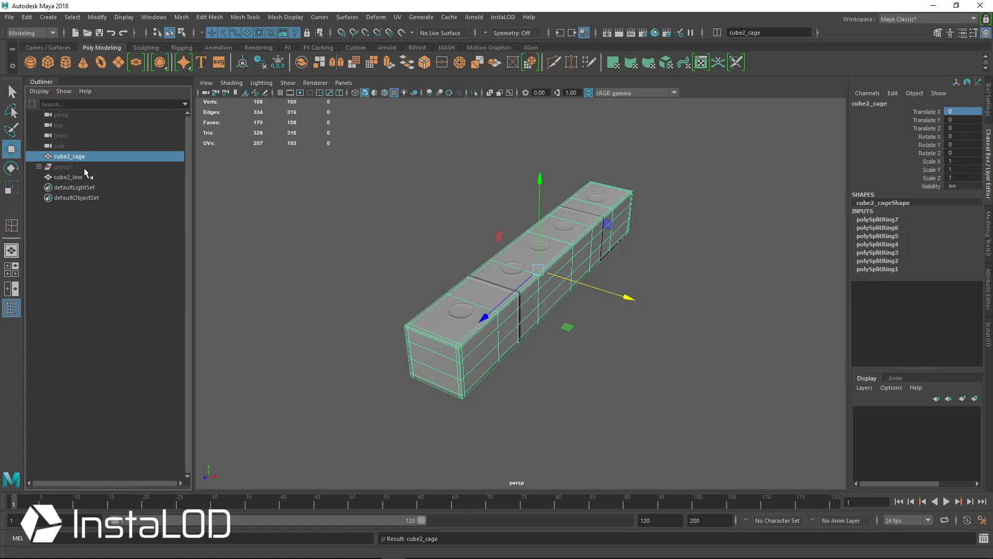
click(55, 166)
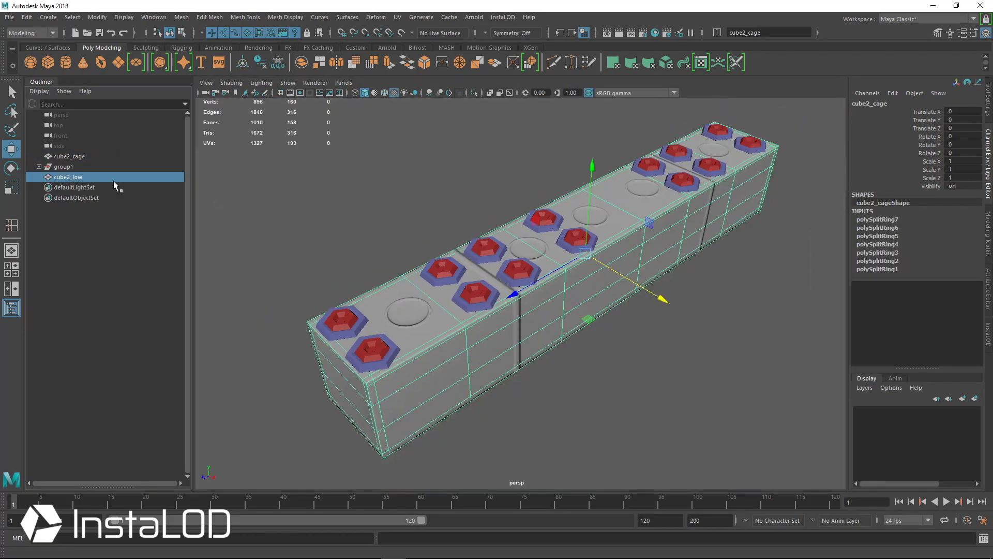
Step: Duplicate cube2_low as cube2_high and add group1 to the selection
click(68, 177)
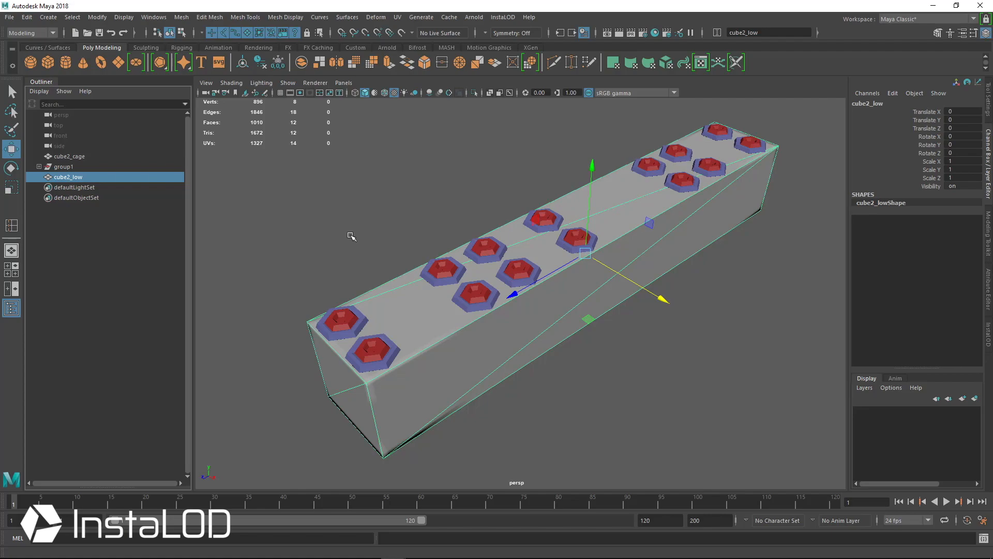
mouse_move(134, 189)
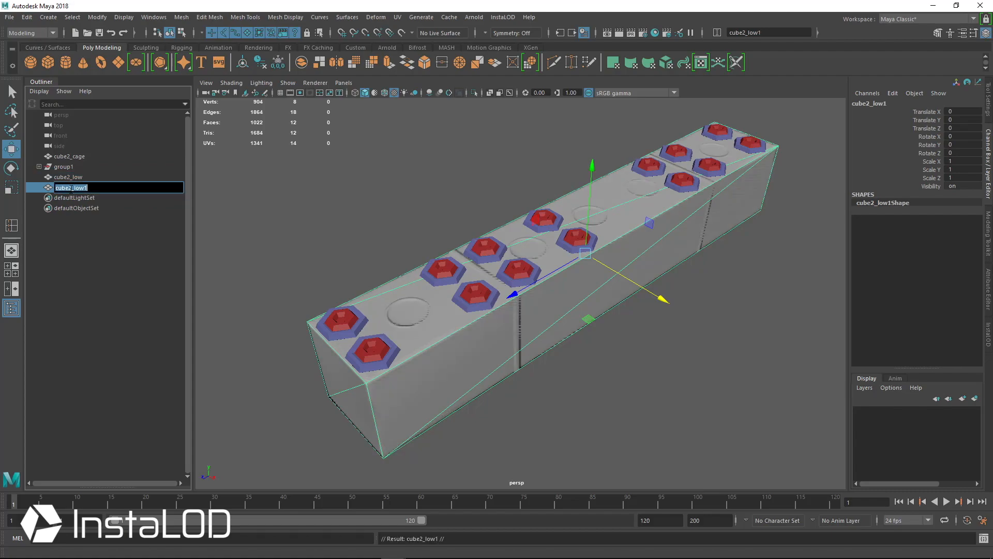
text(cube2_)
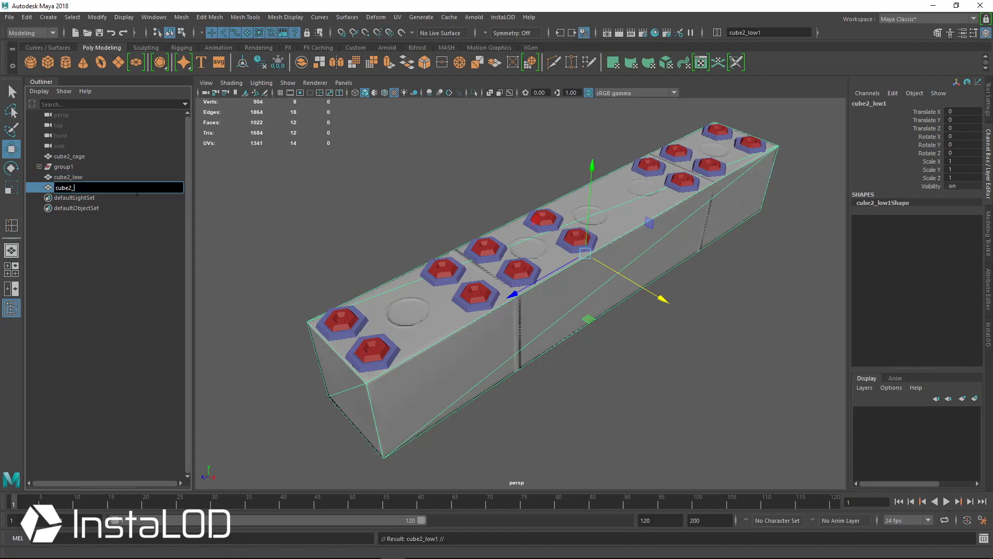
text(cube2_high)
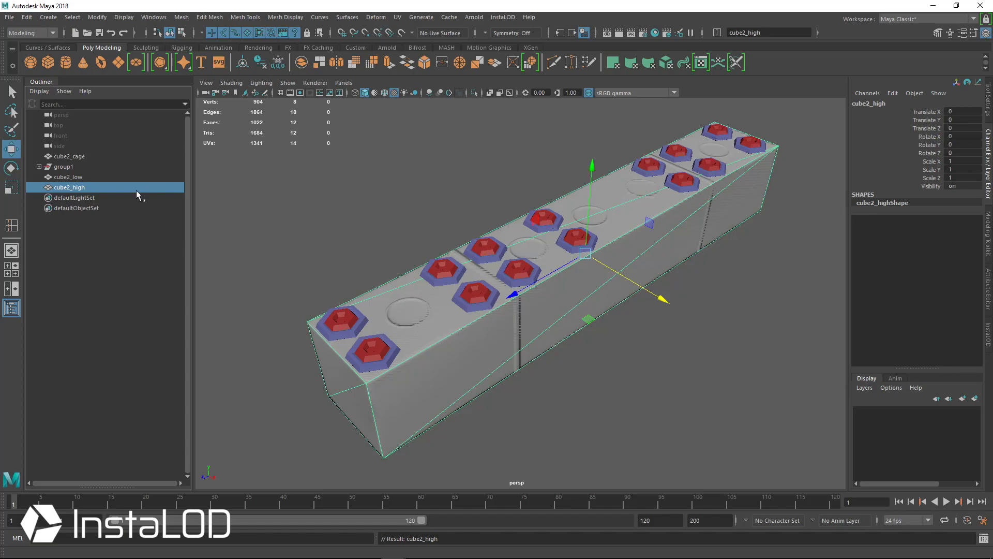
click(475, 92)
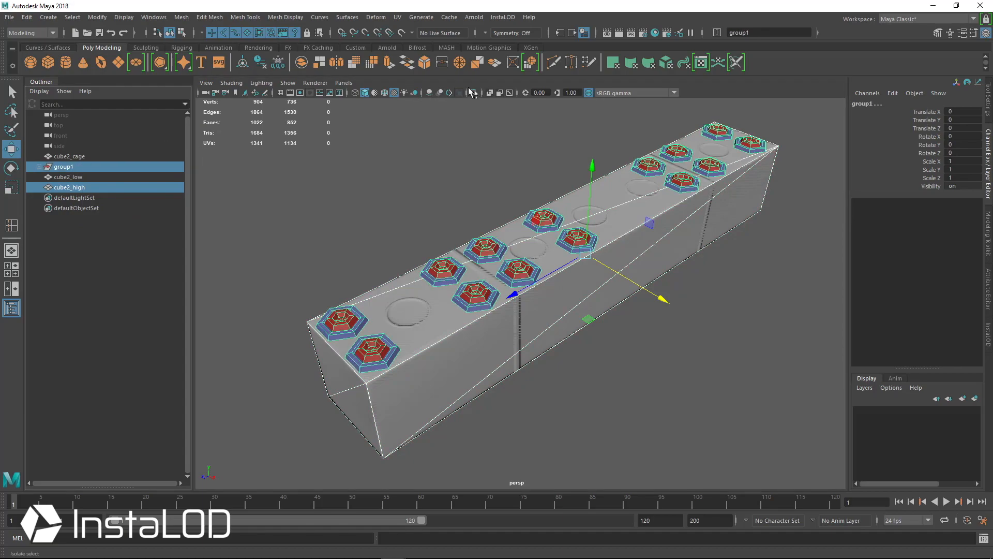
Step: Isolate cube2_high and group1 in the viewport, then collapse group1's cylinder list
click(475, 93)
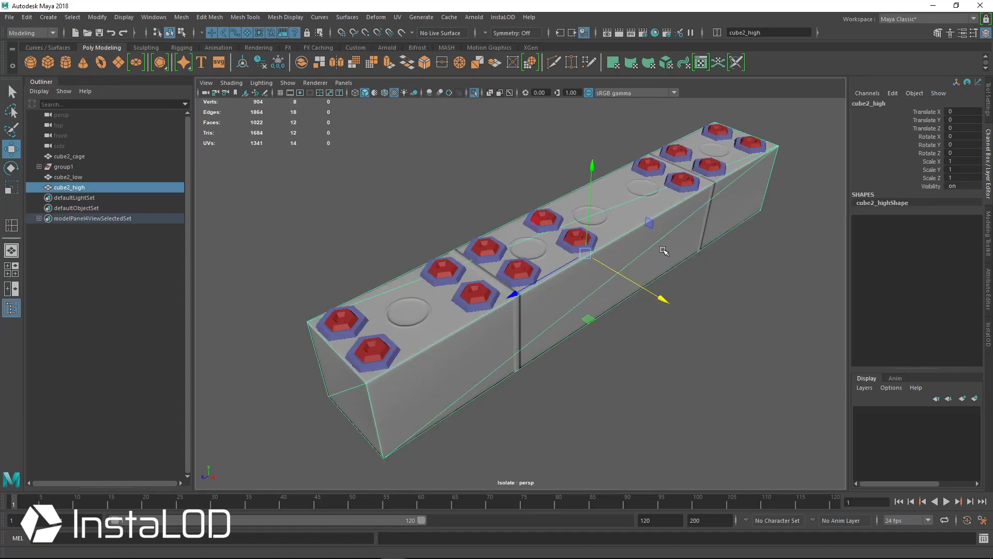
mouse_move(289, 224)
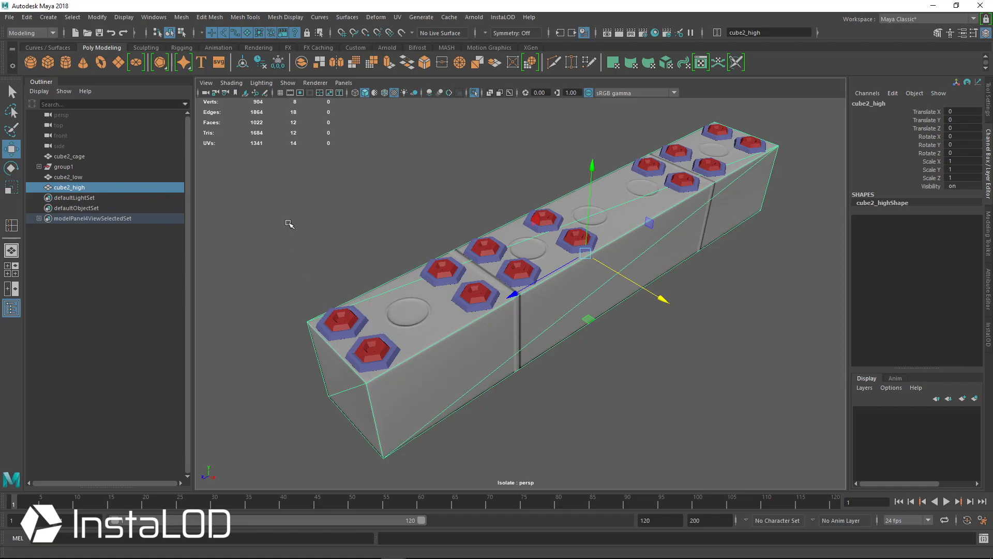
mouse_move(558, 236)
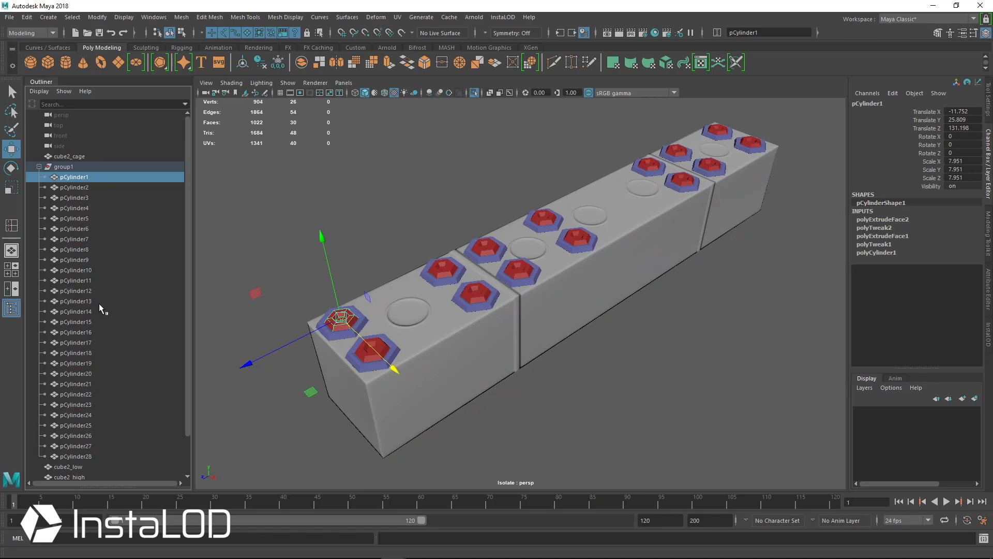
mouse_move(101, 309)
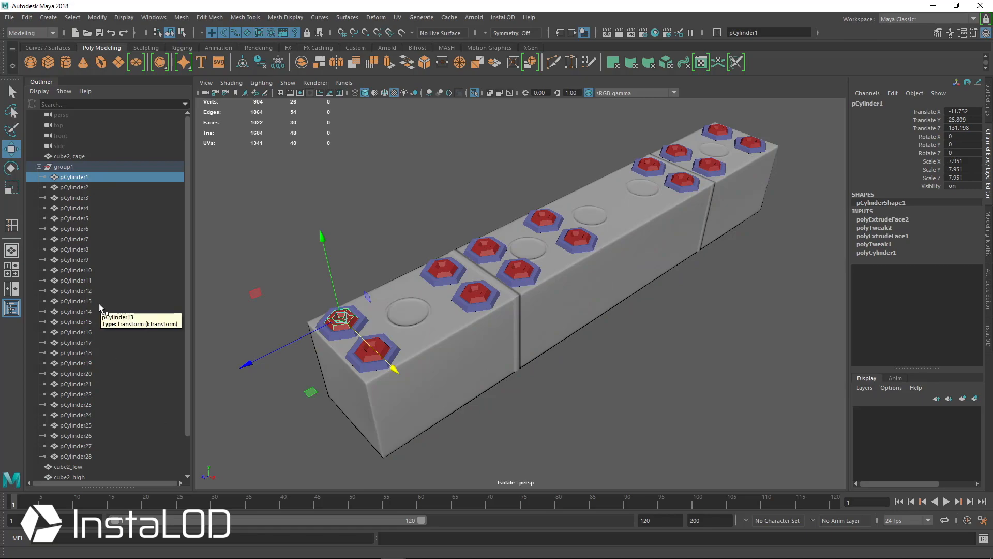
click(38, 167)
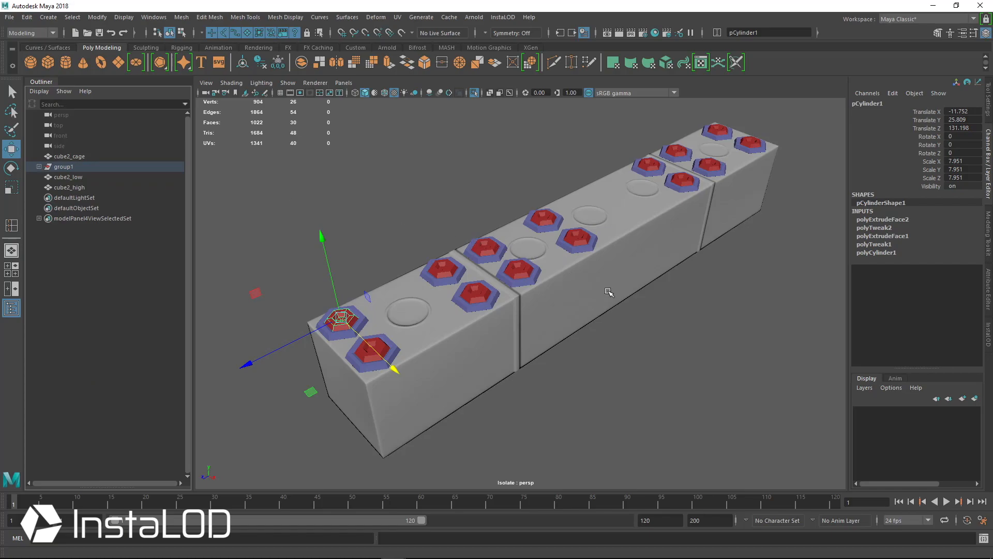
mouse_move(603, 291)
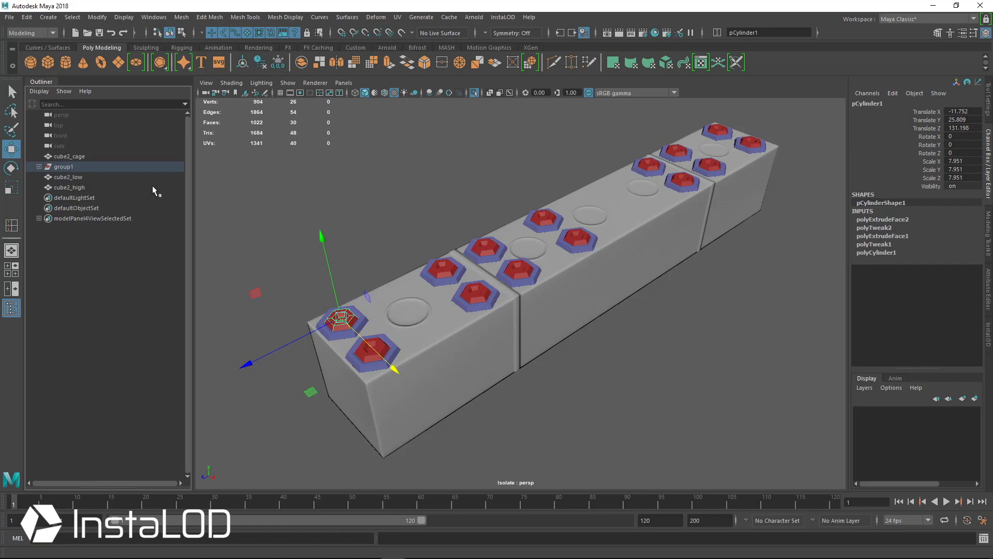
mouse_move(543, 244)
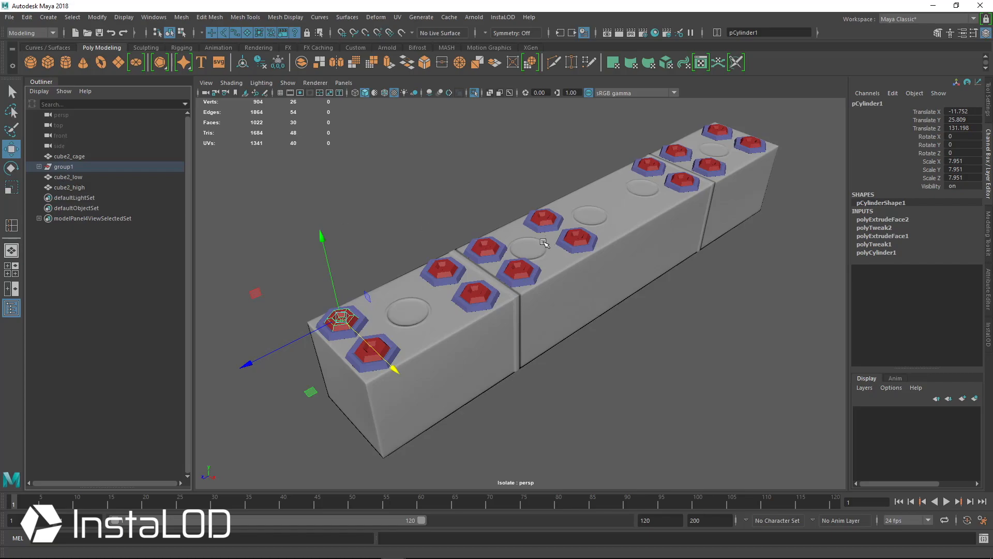
mouse_move(58, 179)
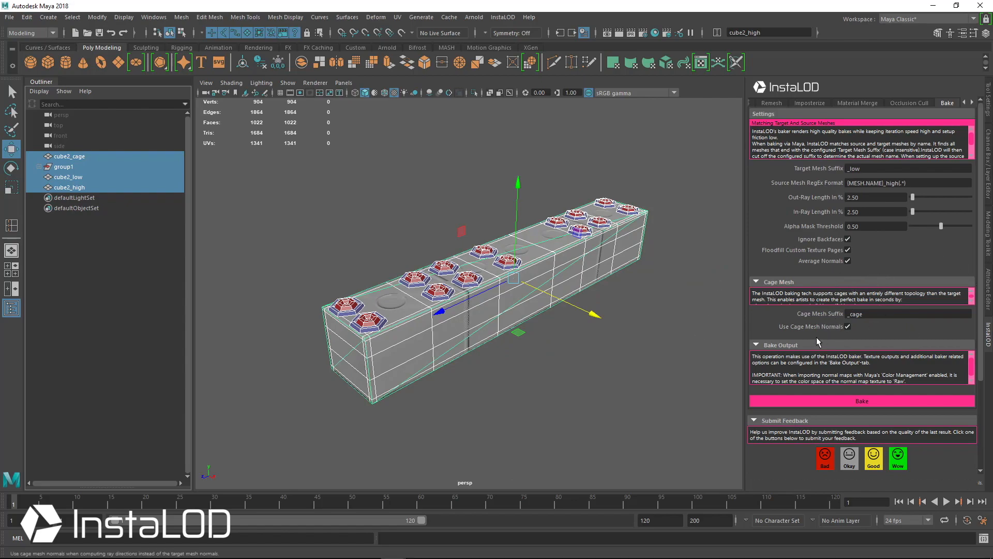
mouse_move(831, 264)
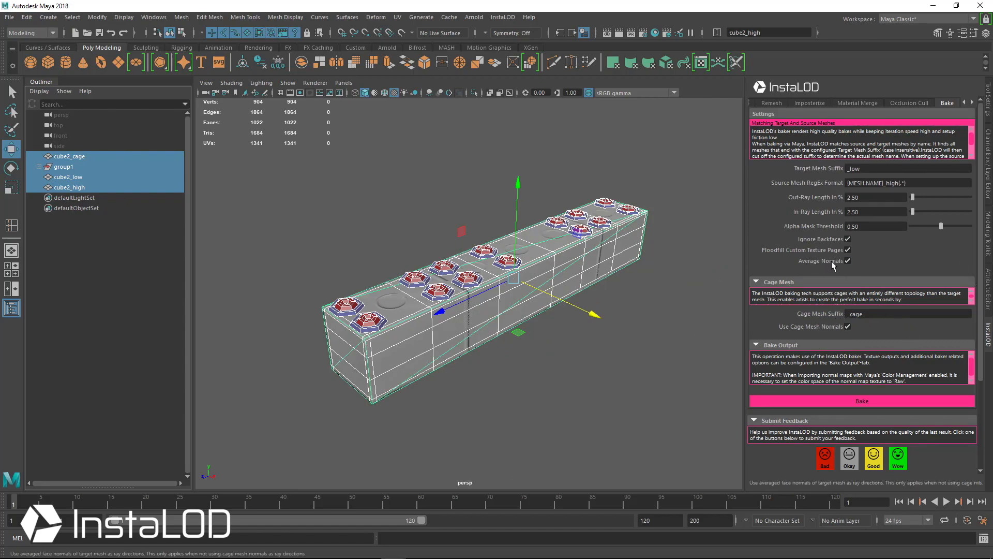
mouse_move(853, 267)
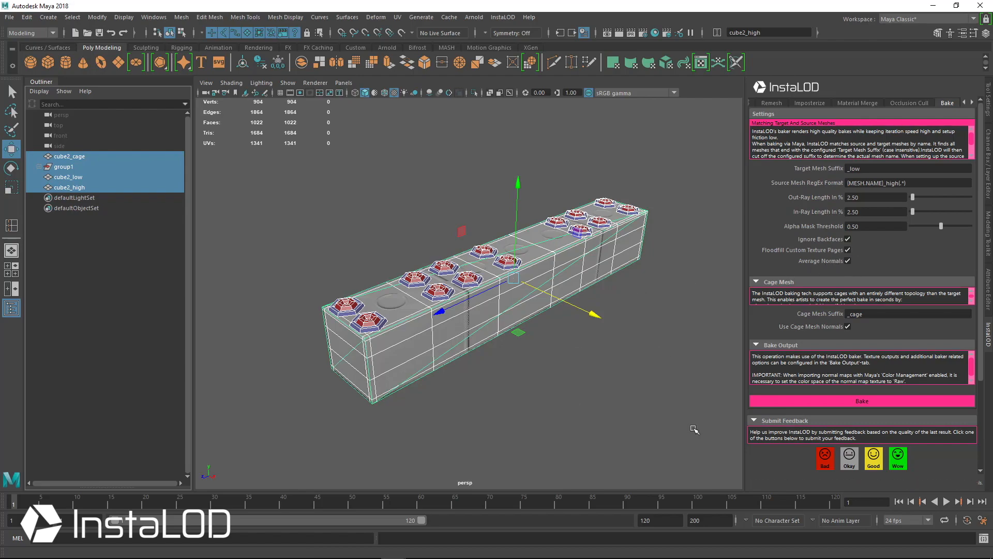
mouse_move(875, 401)
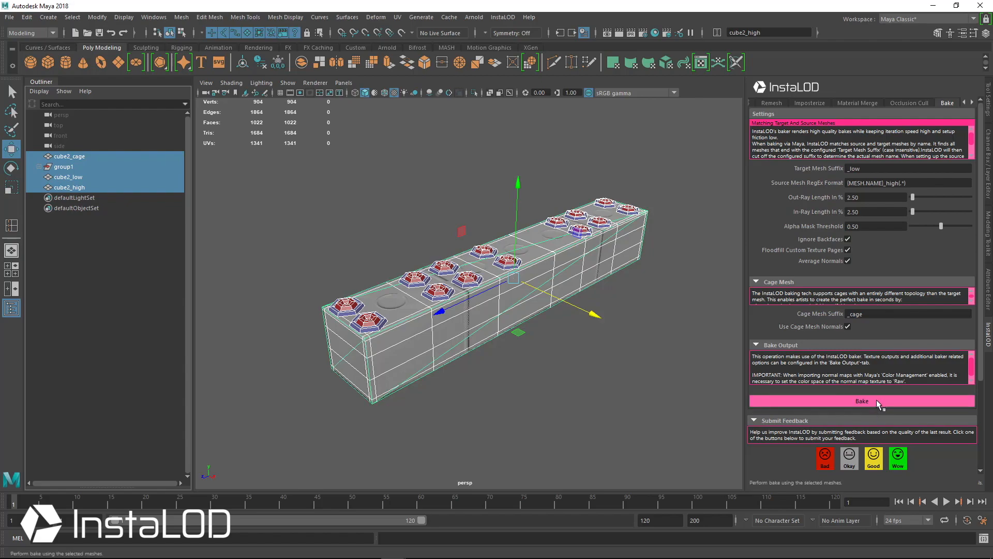
Step: Bake the high-poly hex detail onto cube2_low, creating cube2_low_INSTALOD_BAKE
click(862, 401)
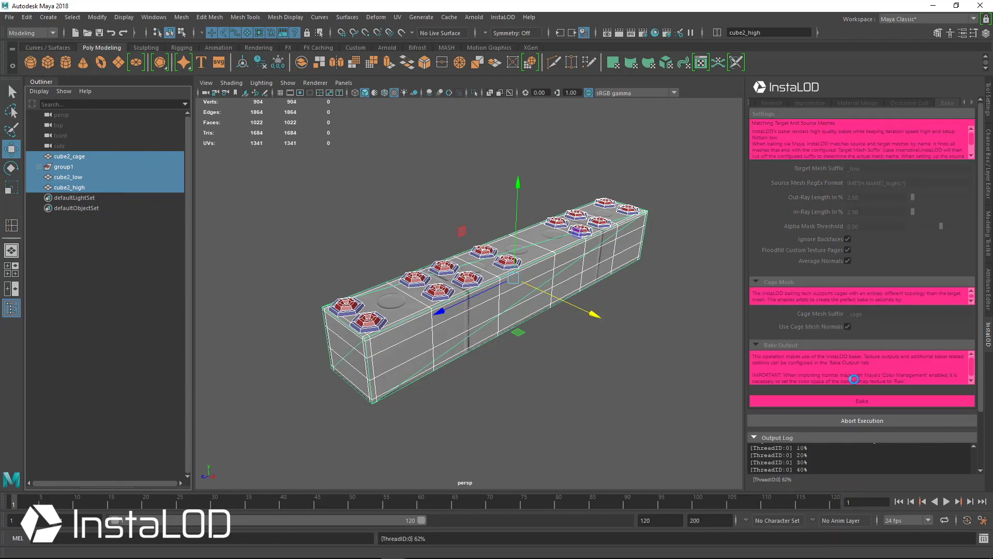
mouse_move(840, 358)
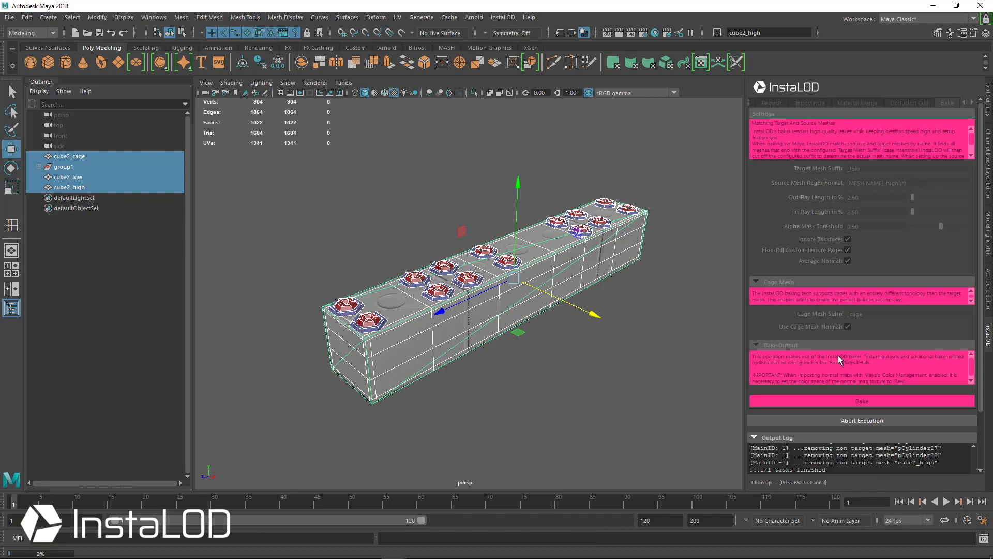
click(862, 401)
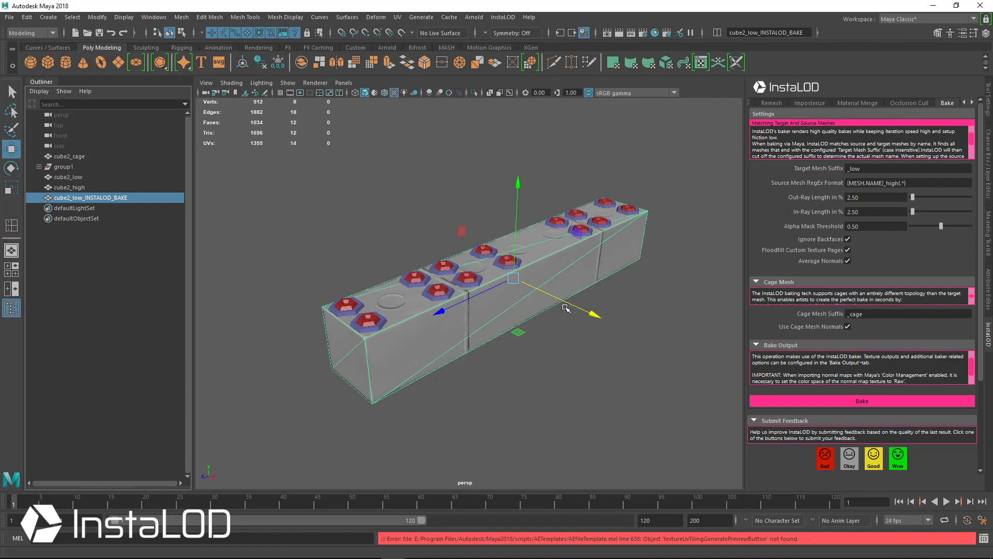
mouse_move(561, 300)
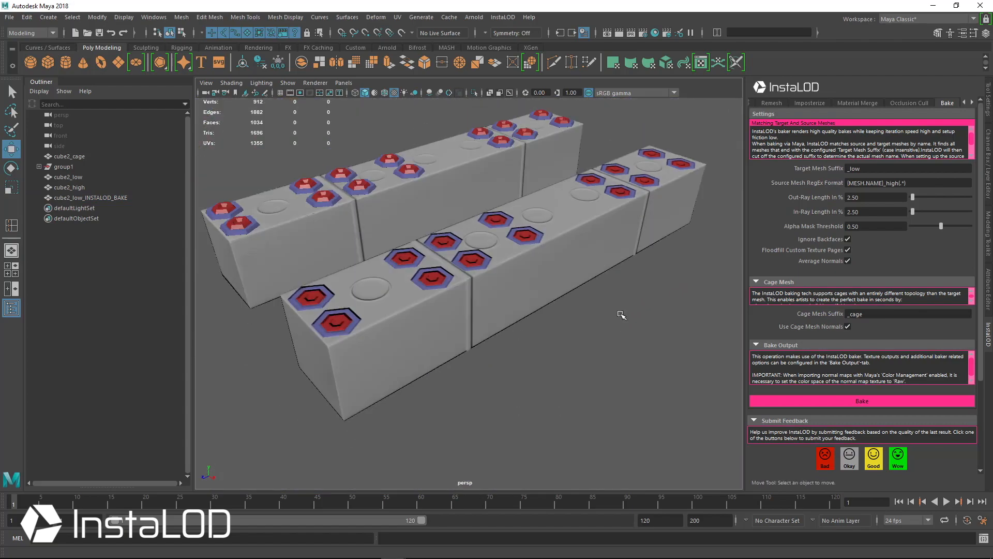
Step: Select cube2_low_INSTALOD_BAKE in the Outliner and delete it
click(90, 198)
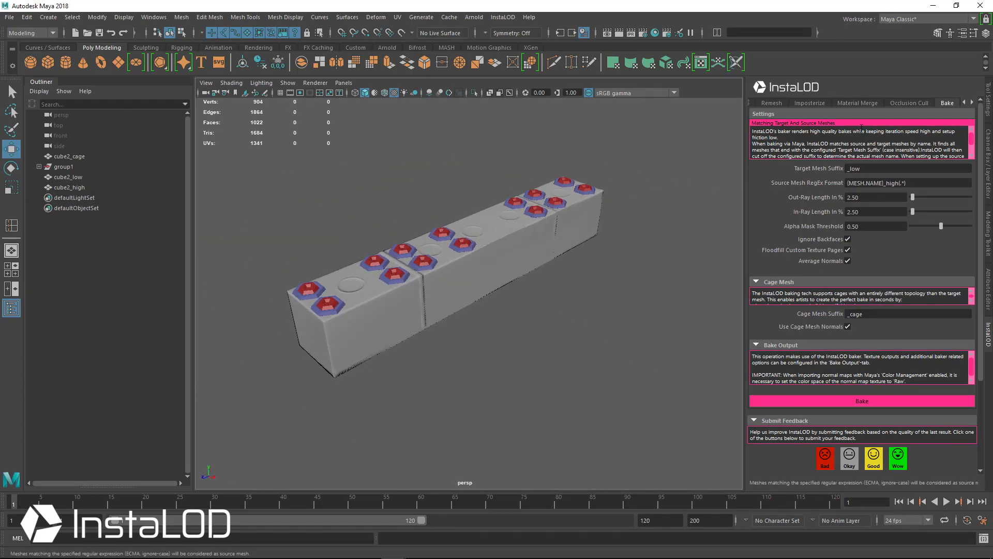
Step: Set InstaLOD's Bake Output texture filter from Bilinear to Nearest
click(889, 103)
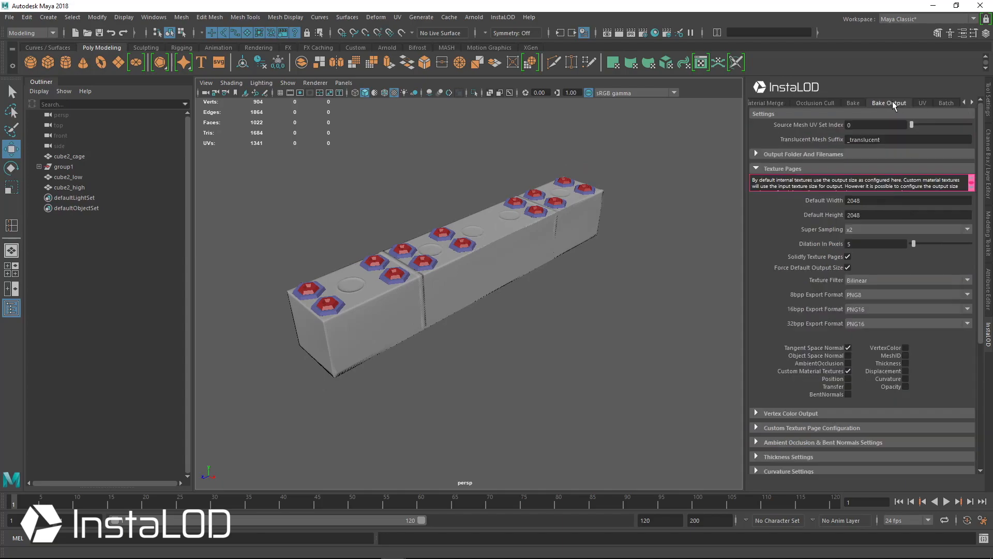
mouse_move(862, 277)
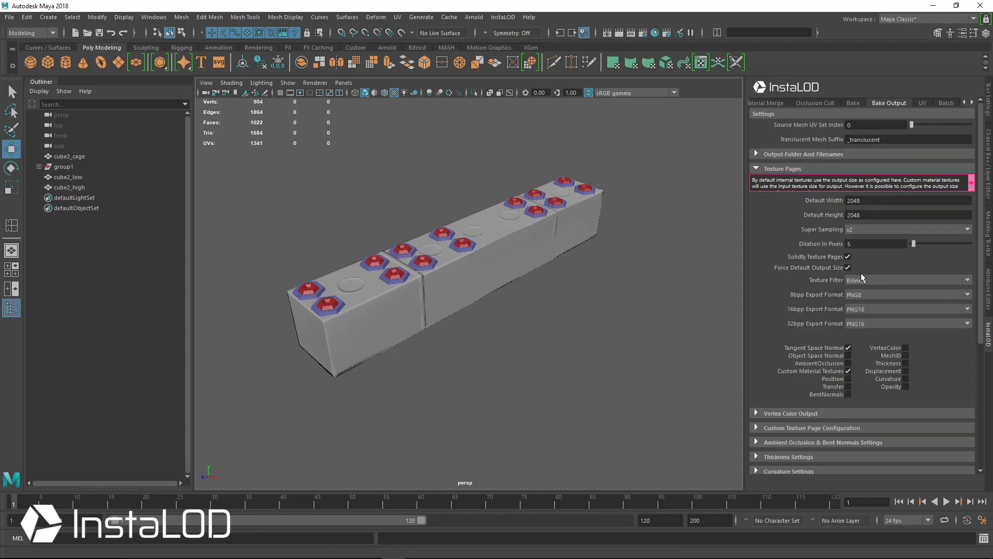
click(908, 280)
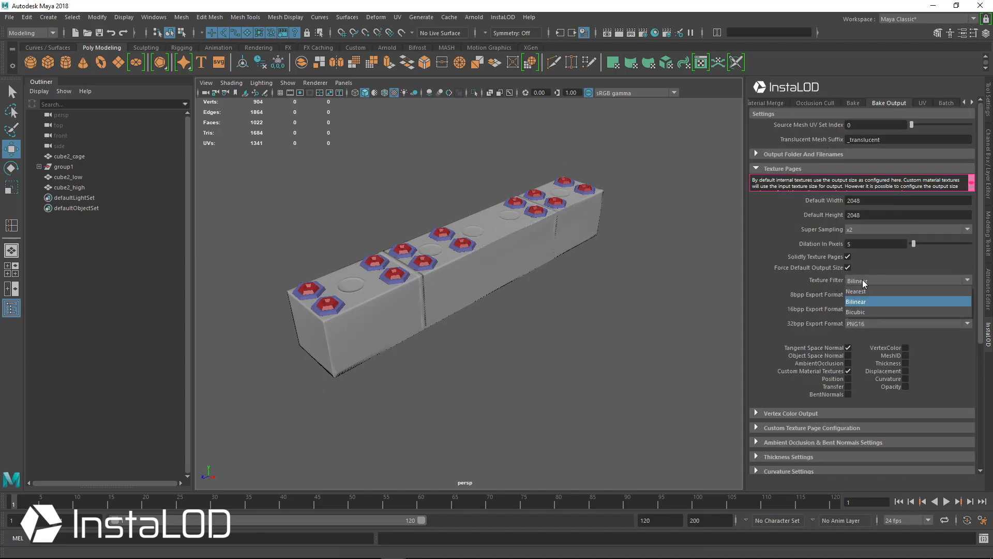
mouse_move(863, 291)
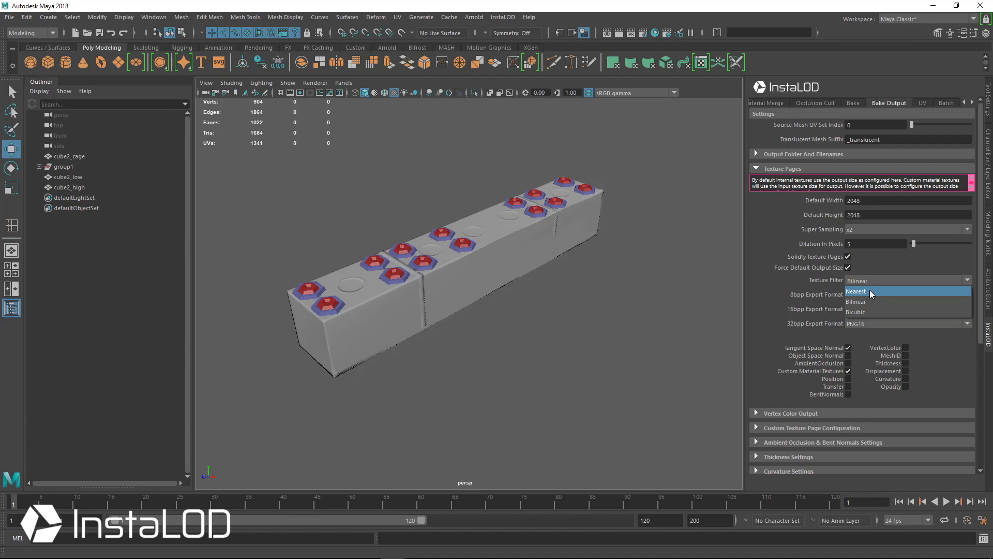
click(856, 291)
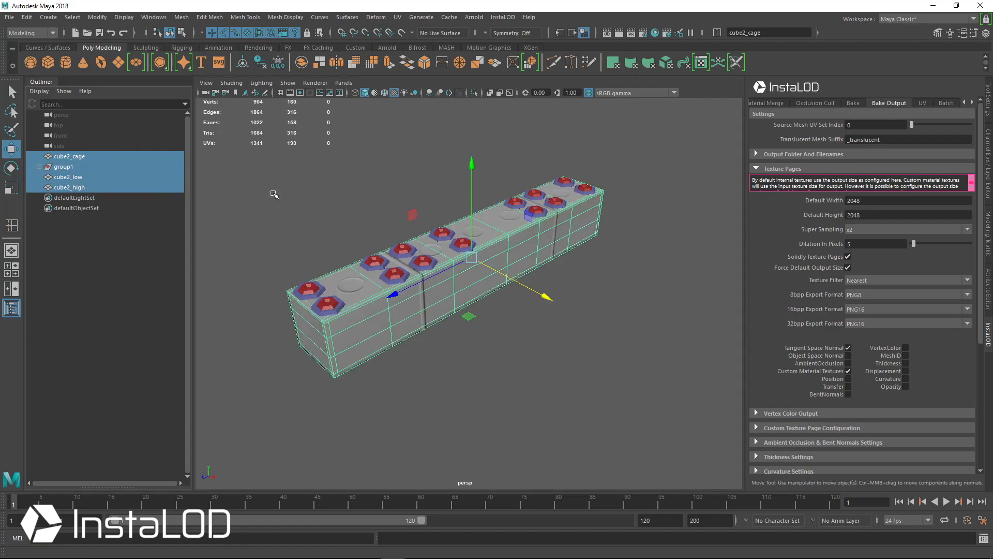
Step: Rebake the cube2 meshes with Nearest filtering from InstaLOD's Bake tab
click(853, 102)
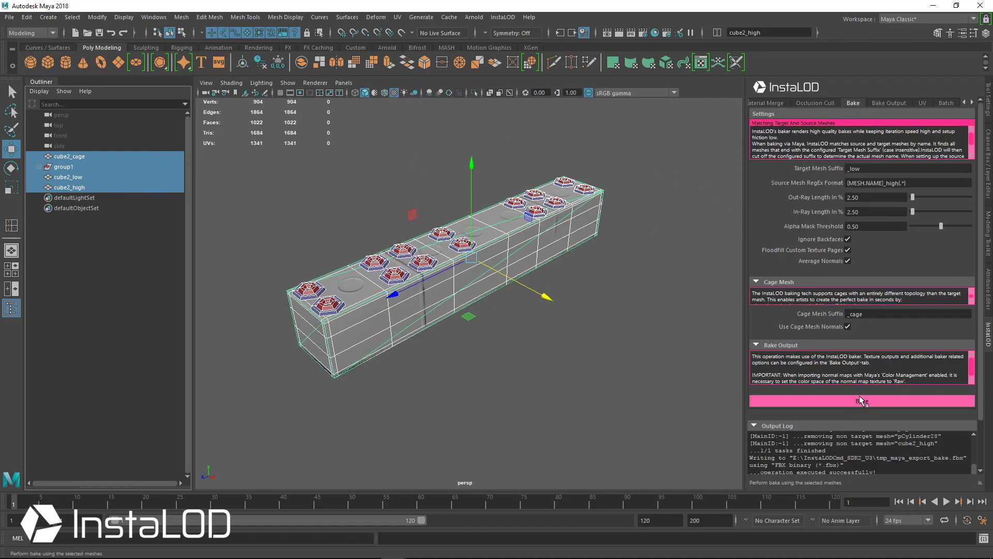
click(862, 401)
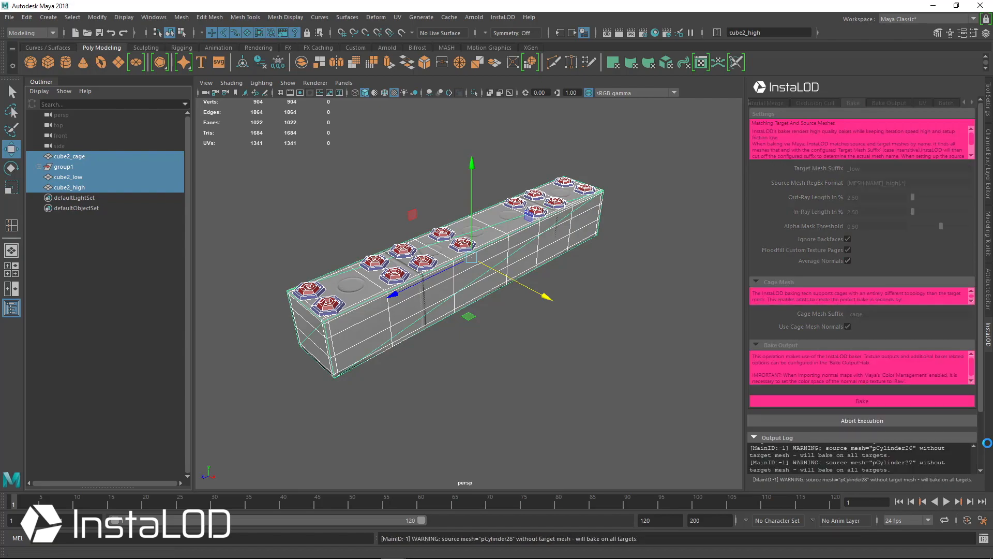
click(862, 401)
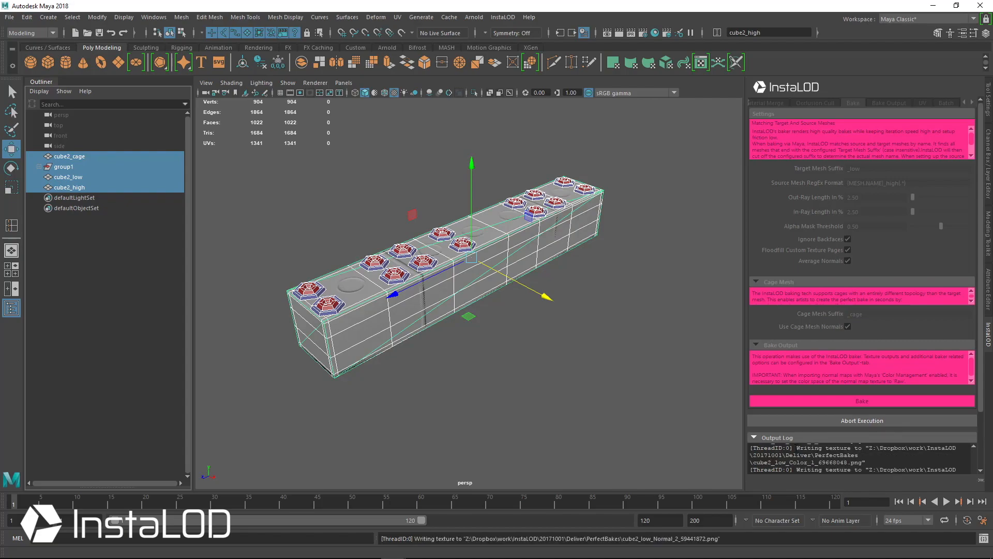
click(862, 400)
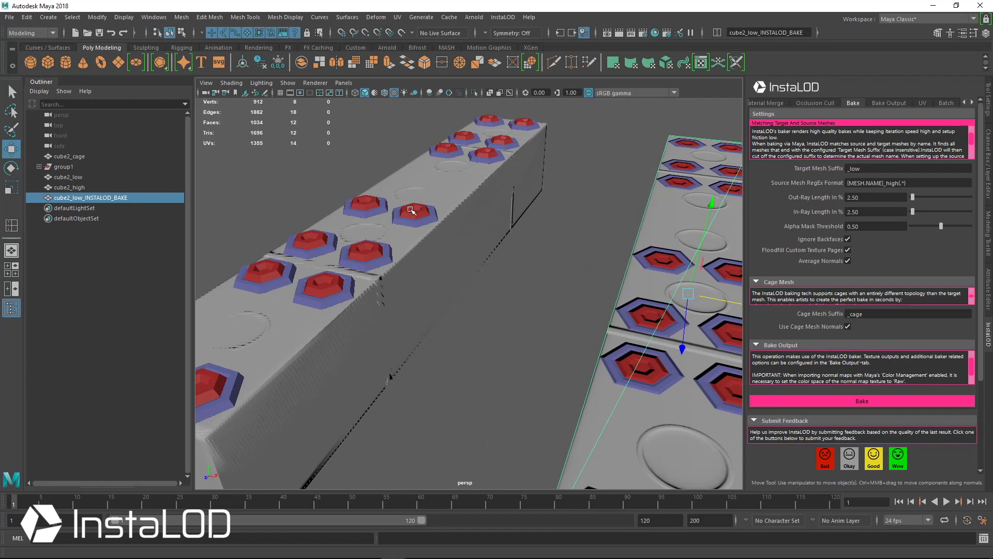
Step: Select a hex detail piece and orbit to compare the baked bar with the original
click(412, 211)
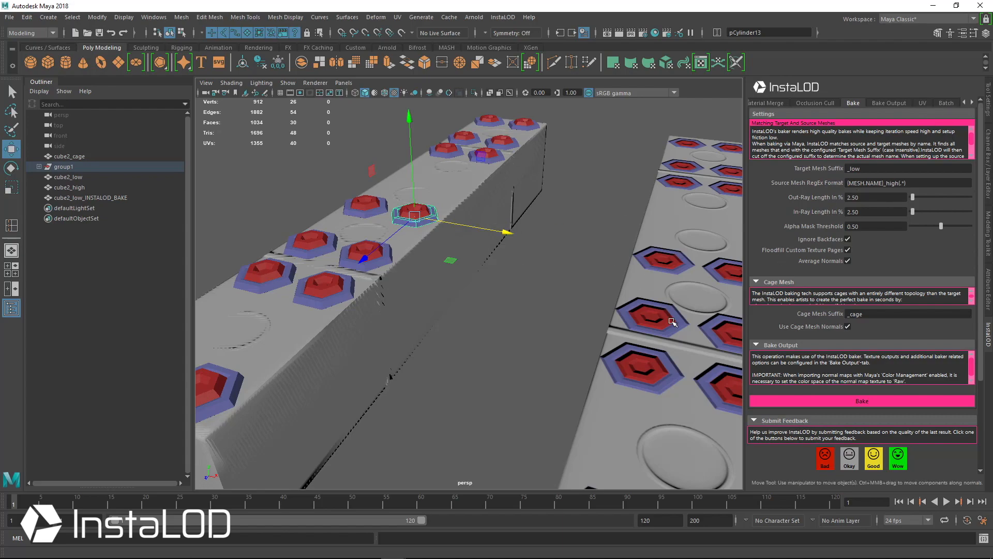
click(90, 198)
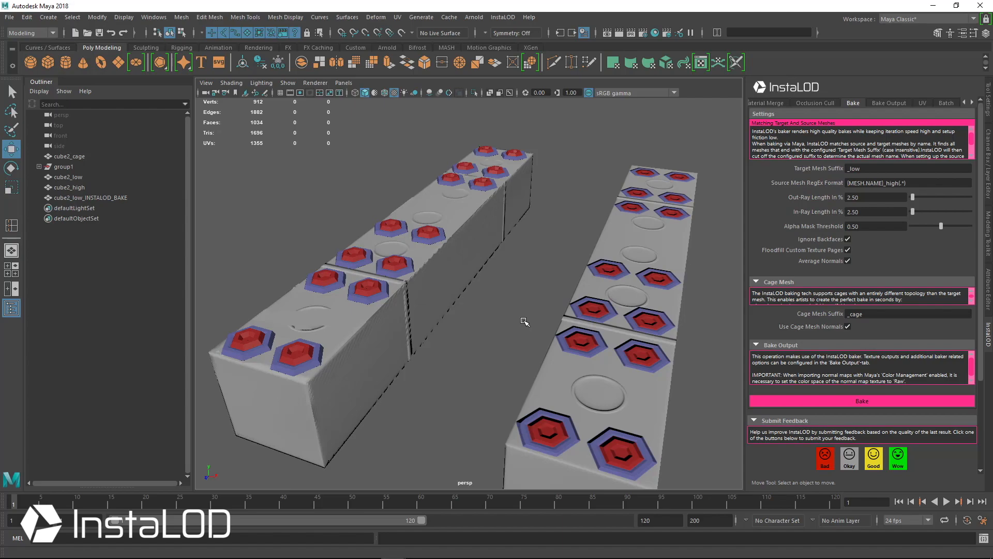
mouse_move(546, 324)
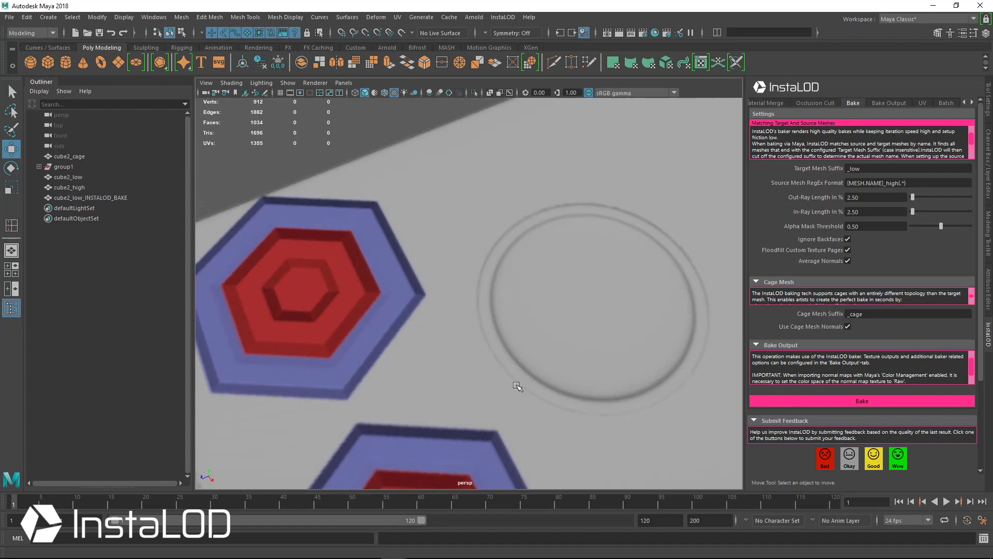
drag(517, 386, 564, 304)
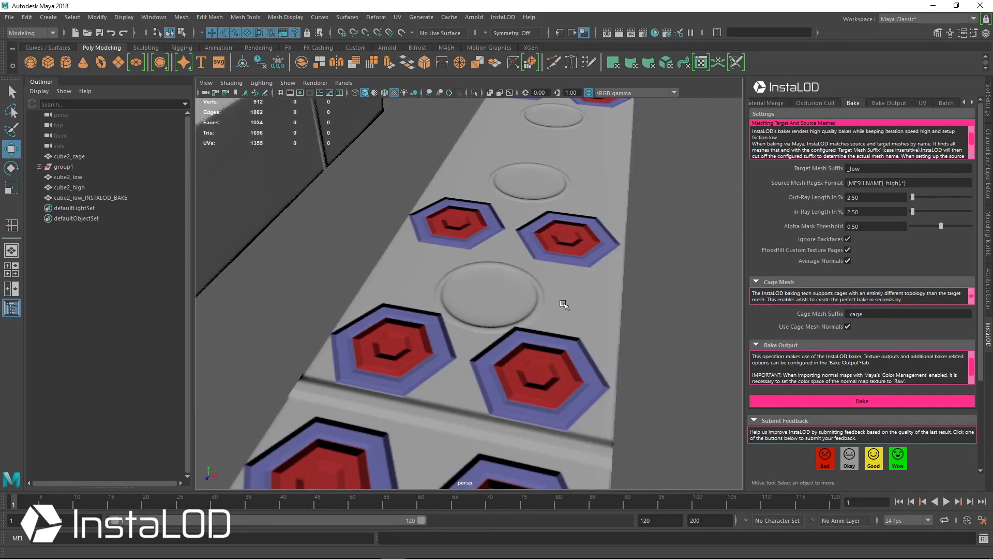
drag(564, 304, 573, 324)
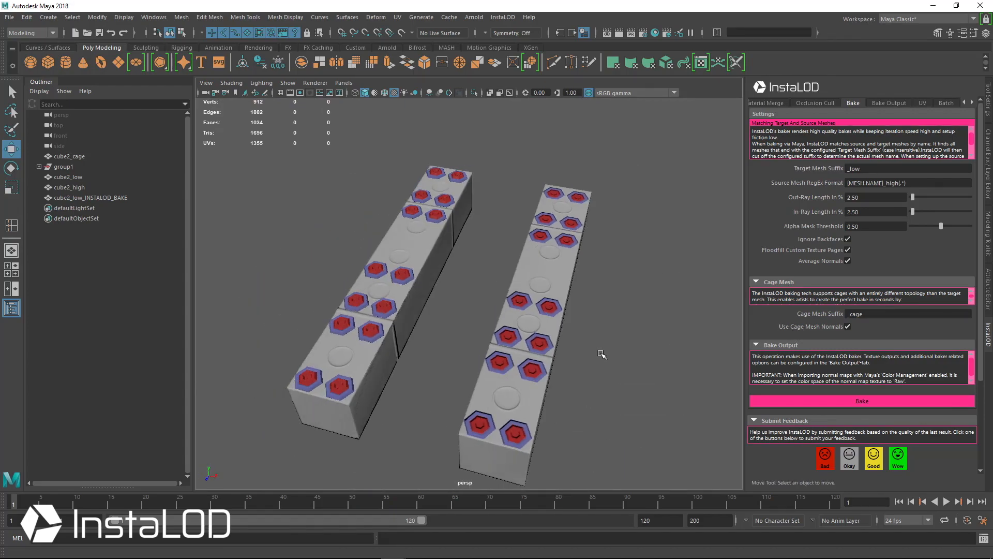
mouse_move(604, 392)
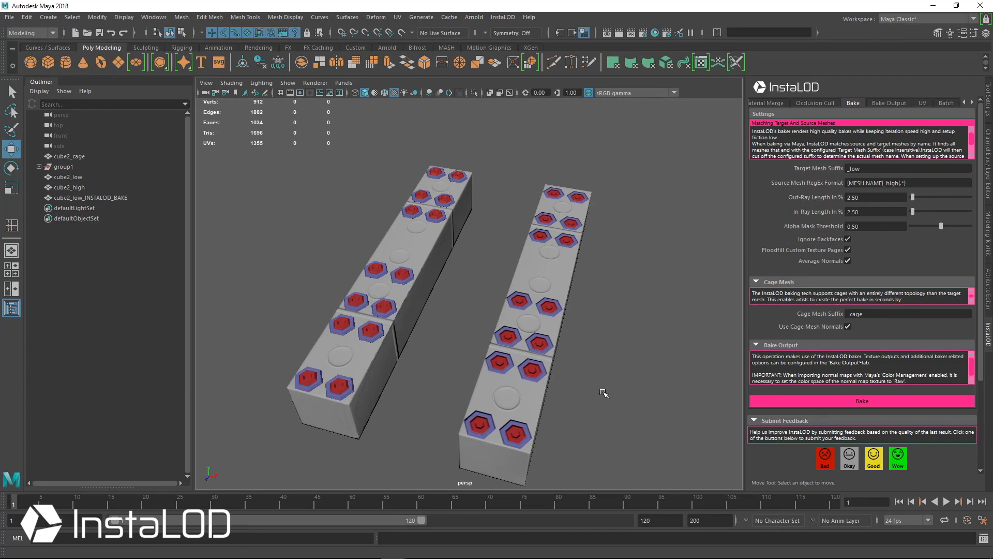
click(90, 197)
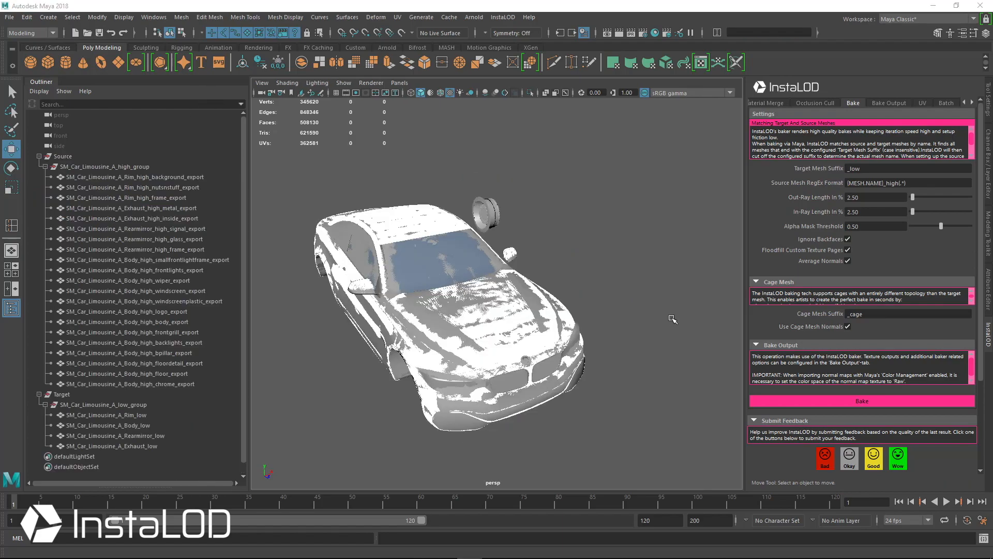
Step: Hide the high-poly rim frame, orbit around the wheel, and select the high-poly body mesh
click(127, 291)
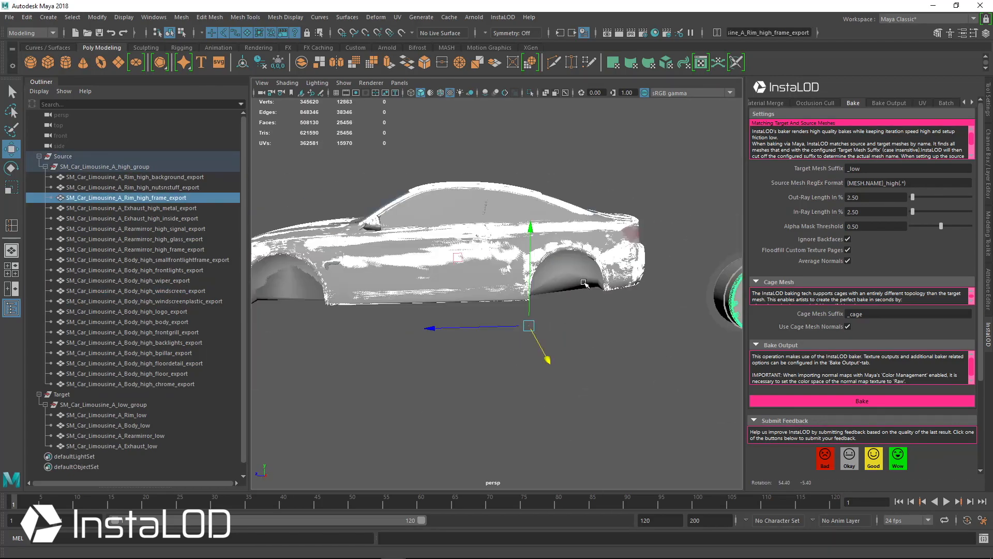
click(61, 394)
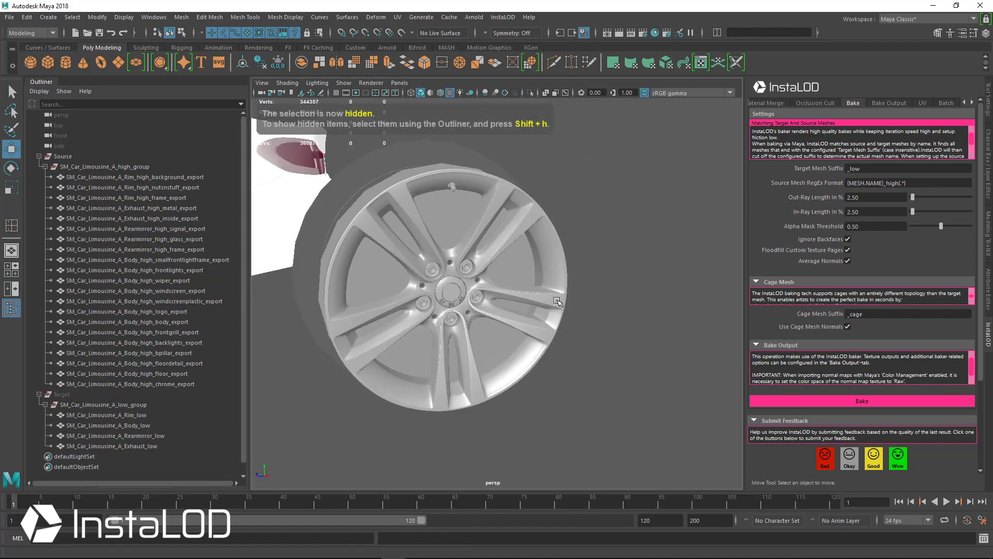
click(127, 198)
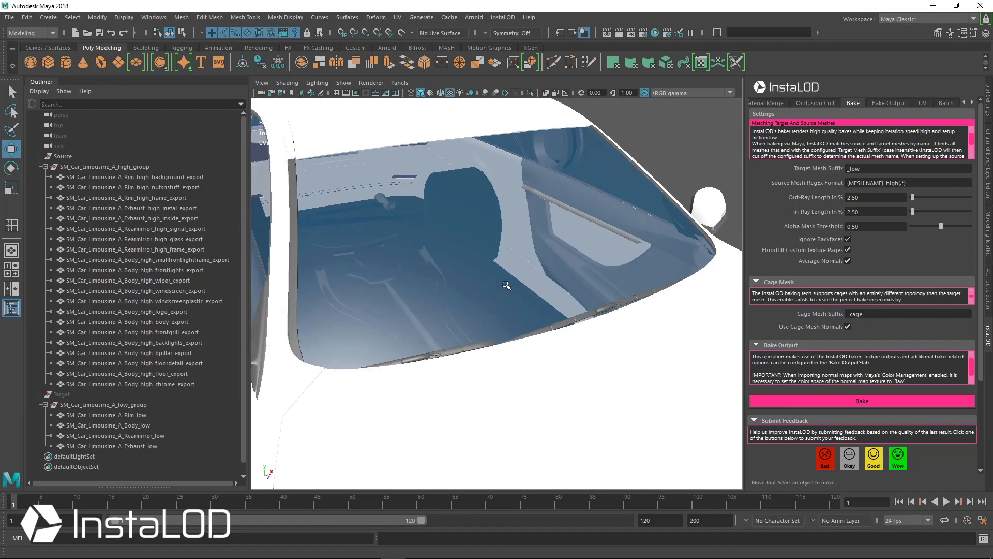
drag(507, 285, 636, 249)
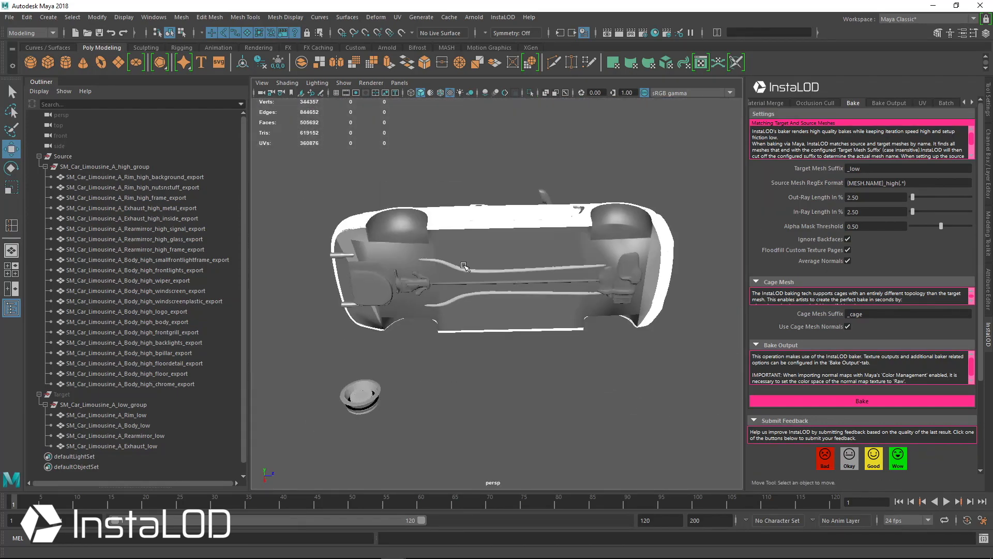
drag(463, 266, 602, 313)
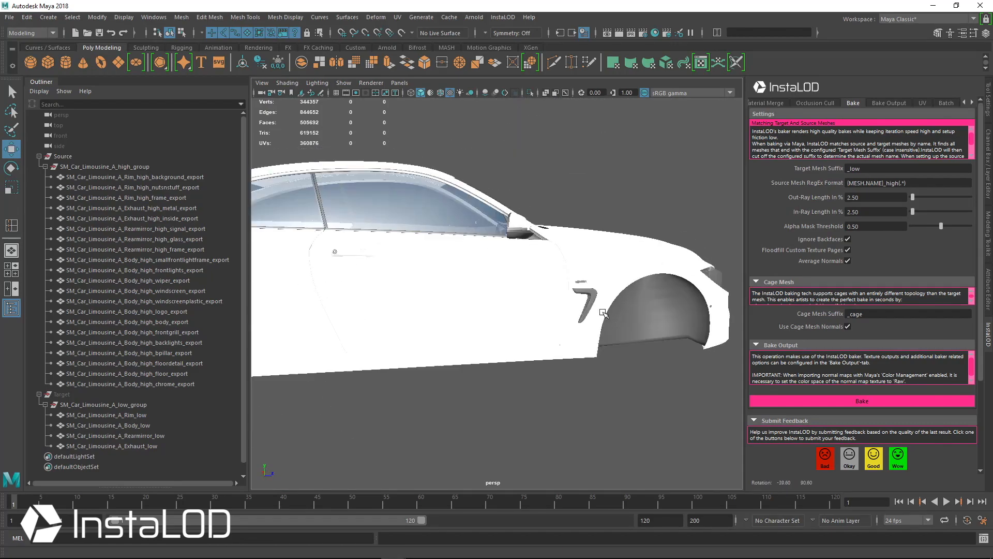
click(127, 321)
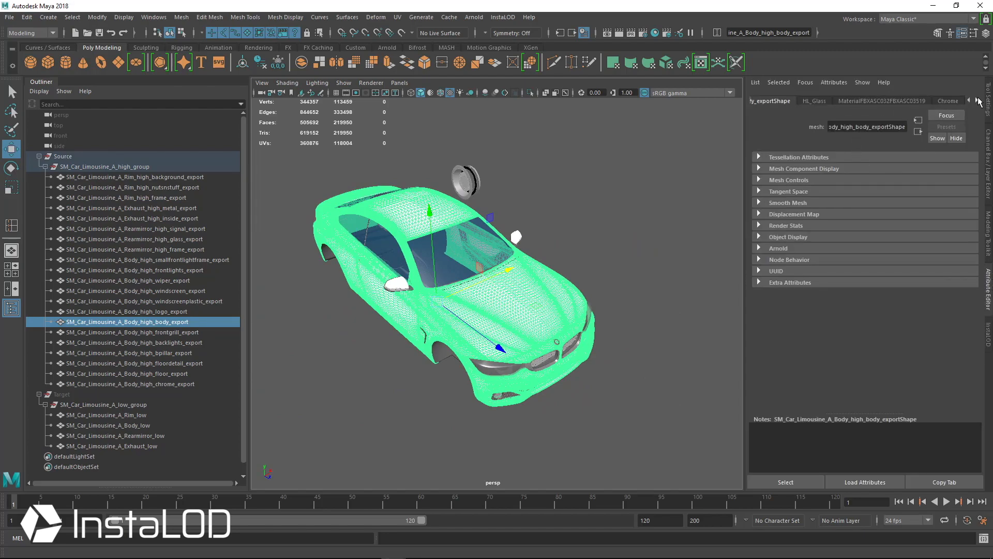
Step: Keep the Car_paint material as Phong and change its colour to red
click(970, 100)
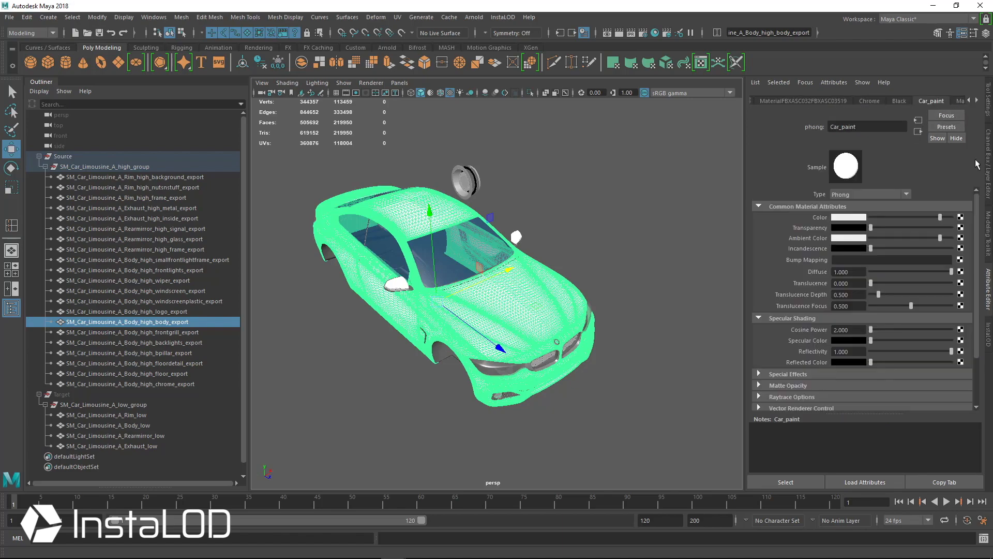
mouse_move(965, 182)
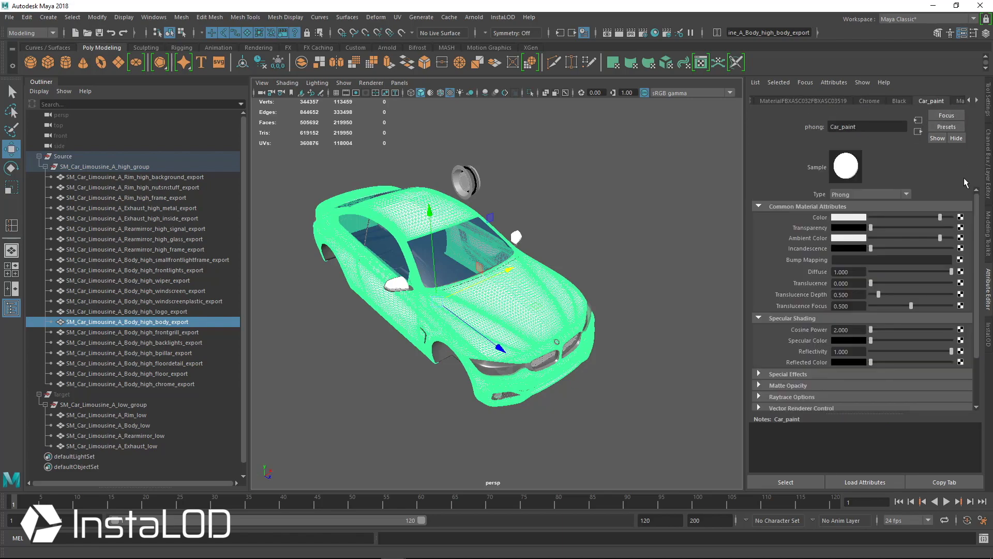
click(869, 194)
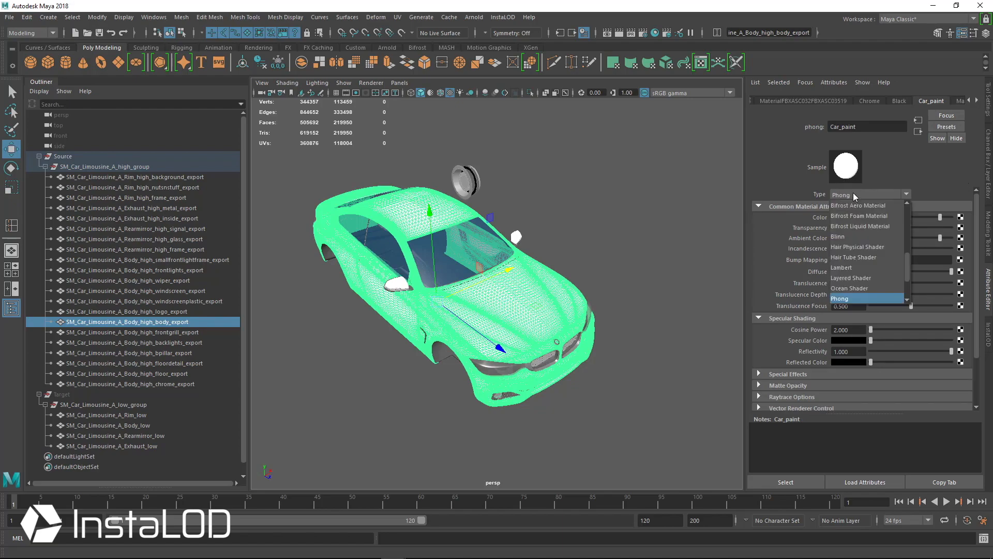
click(840, 298)
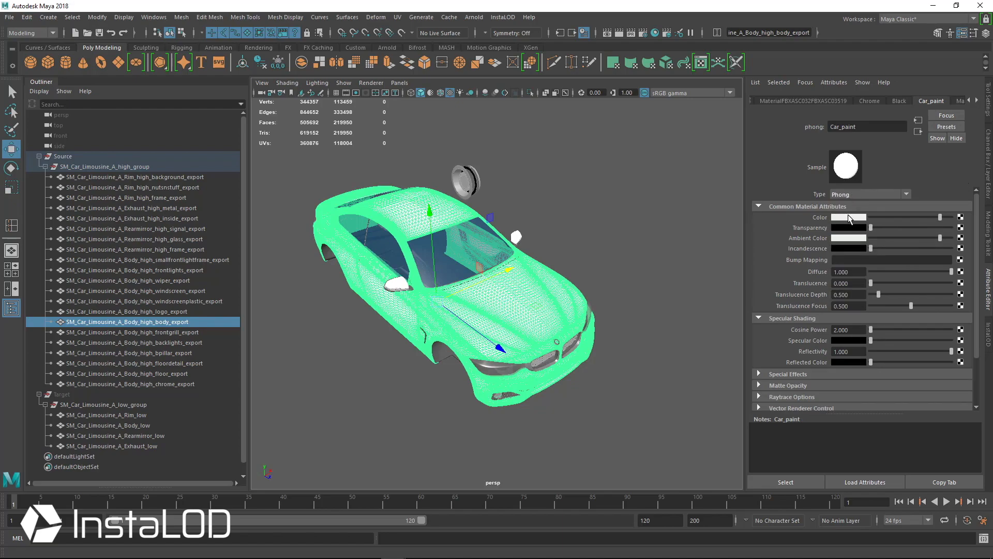
click(849, 217)
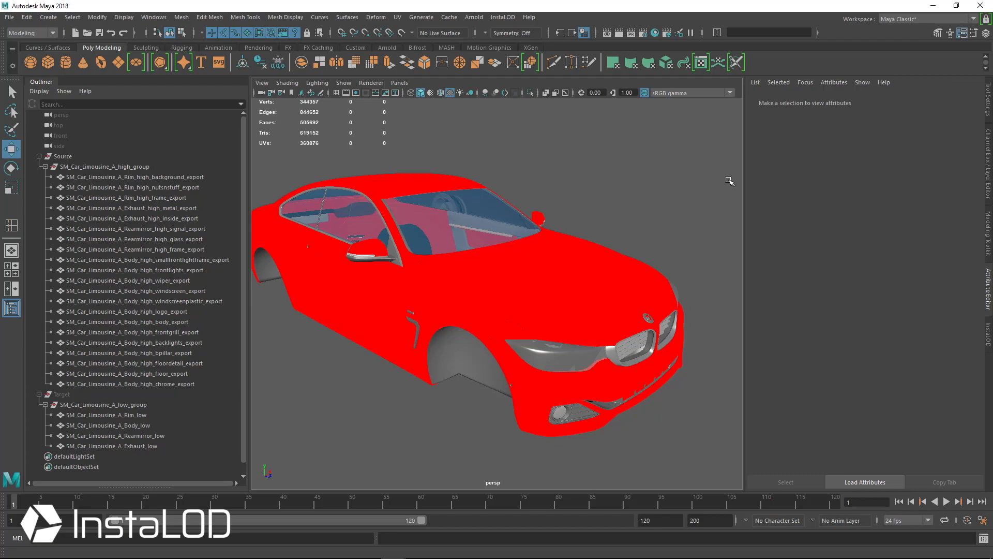
mouse_move(600, 264)
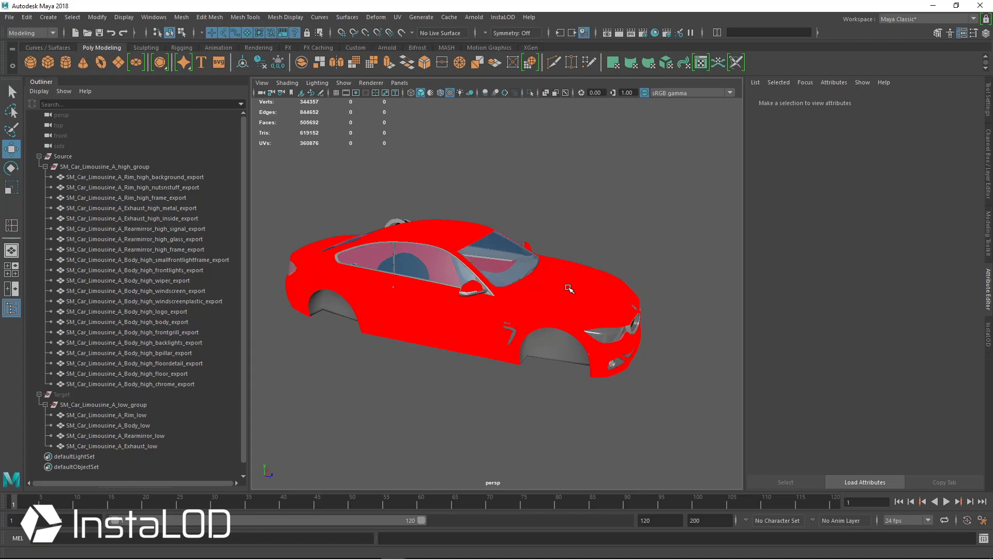
mouse_move(991, 337)
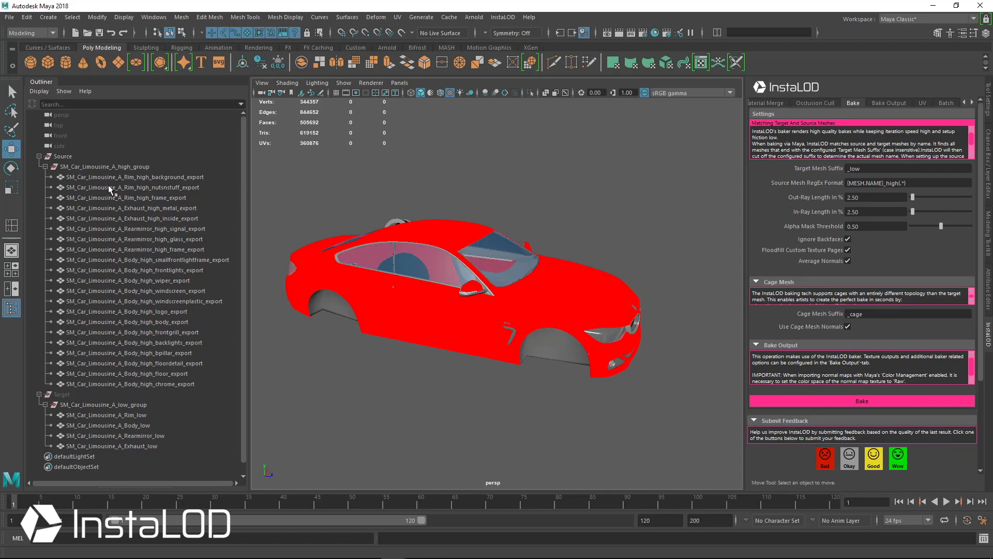
click(123, 177)
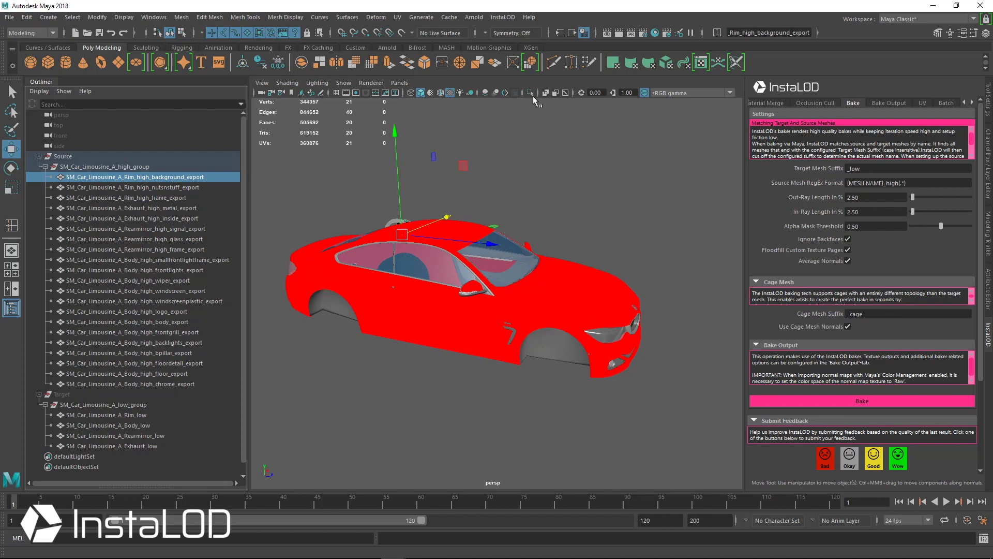
click(129, 187)
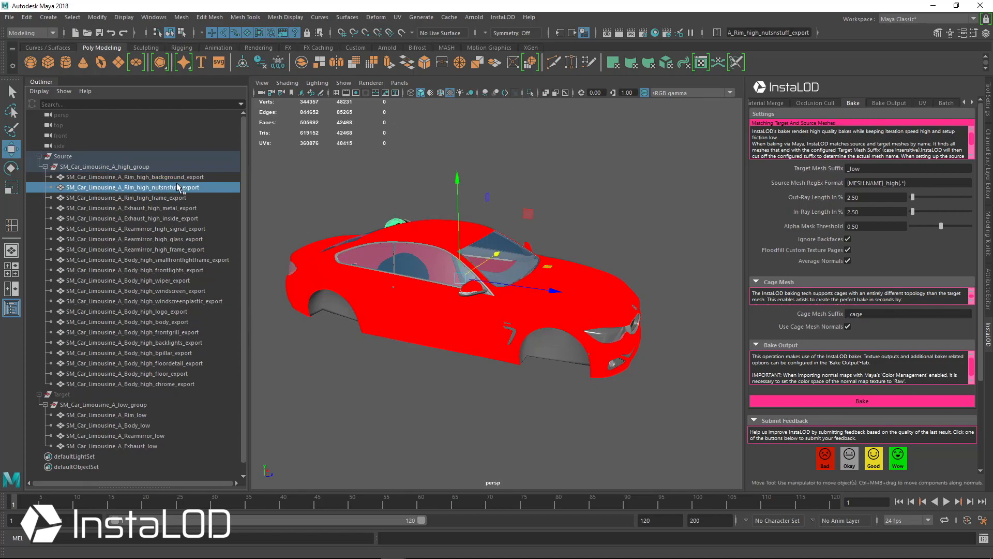
click(103, 414)
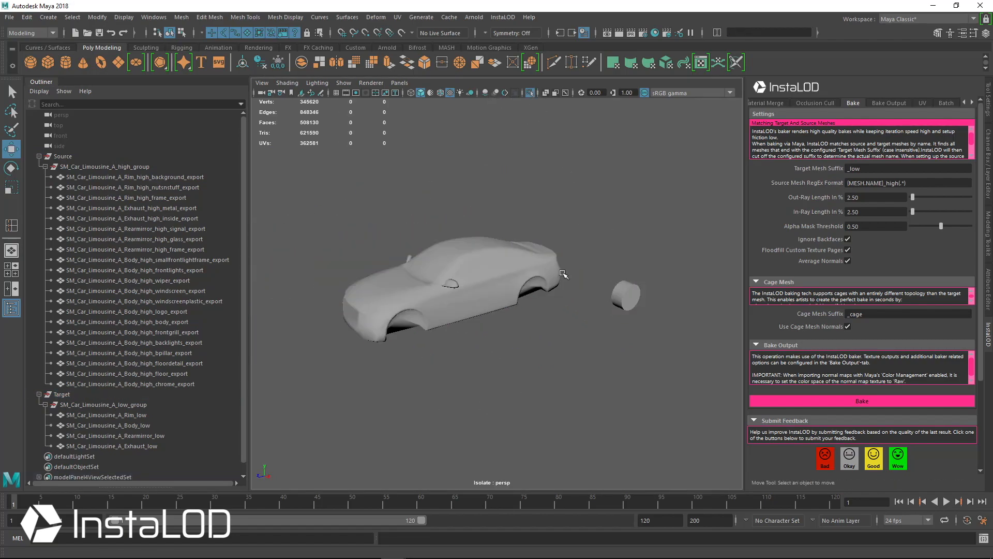
drag(563, 273, 533, 271)
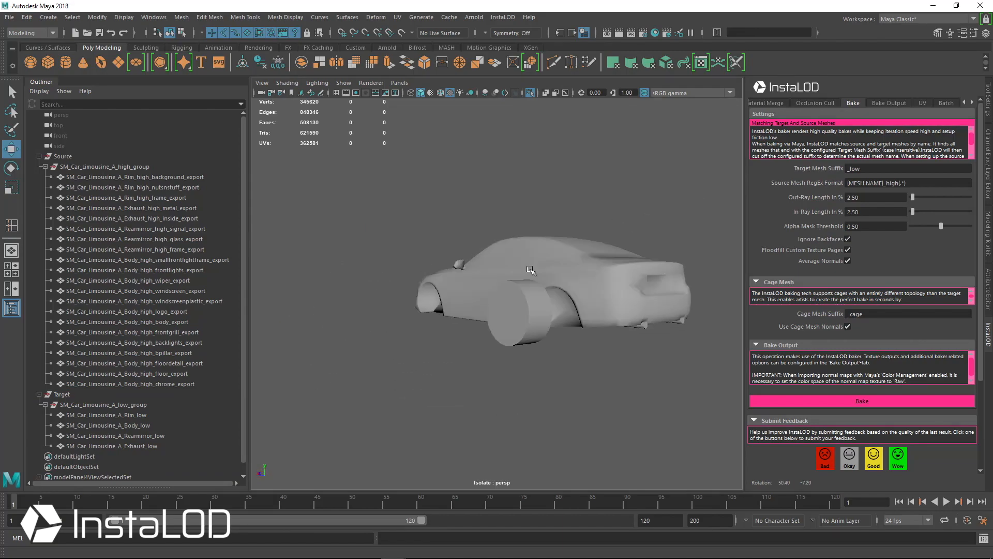
click(108, 425)
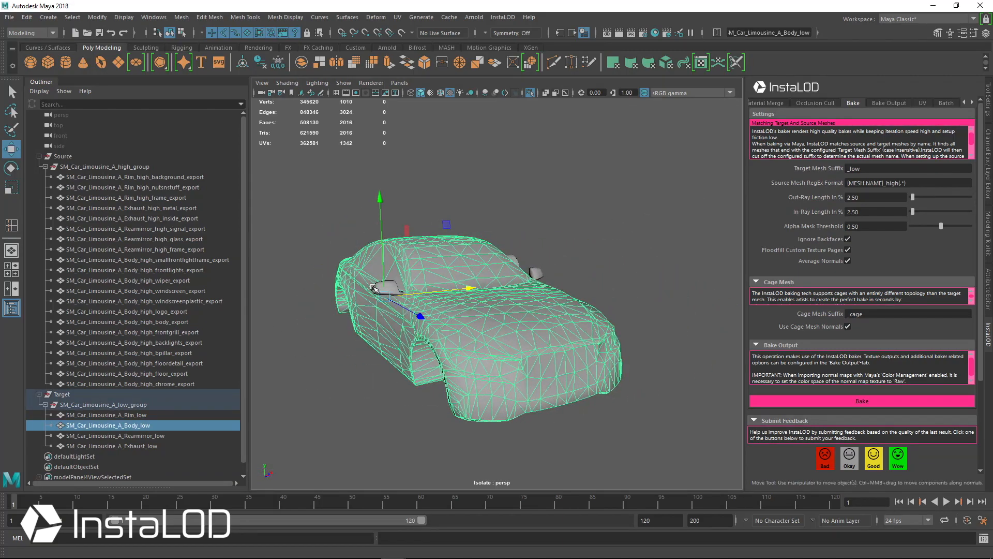
click(110, 436)
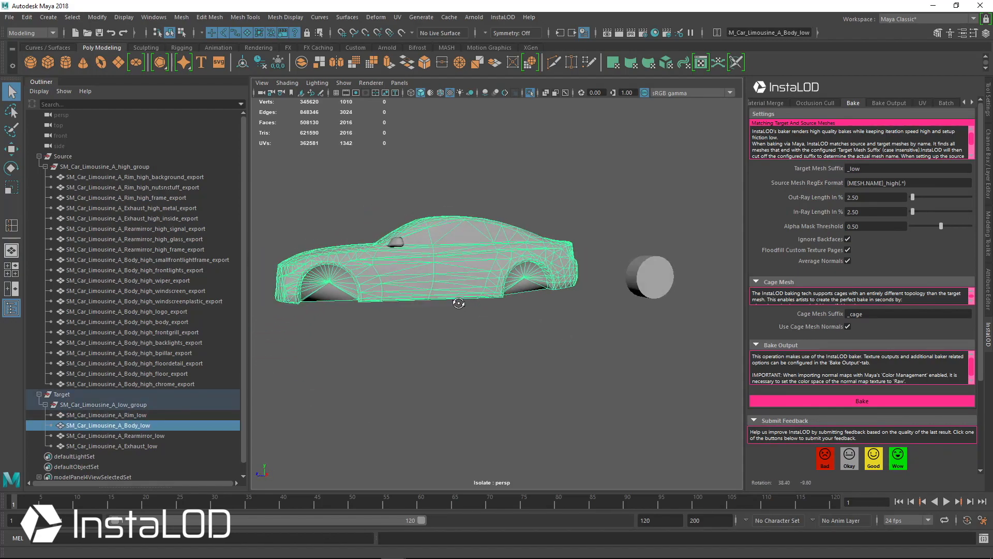
click(115, 446)
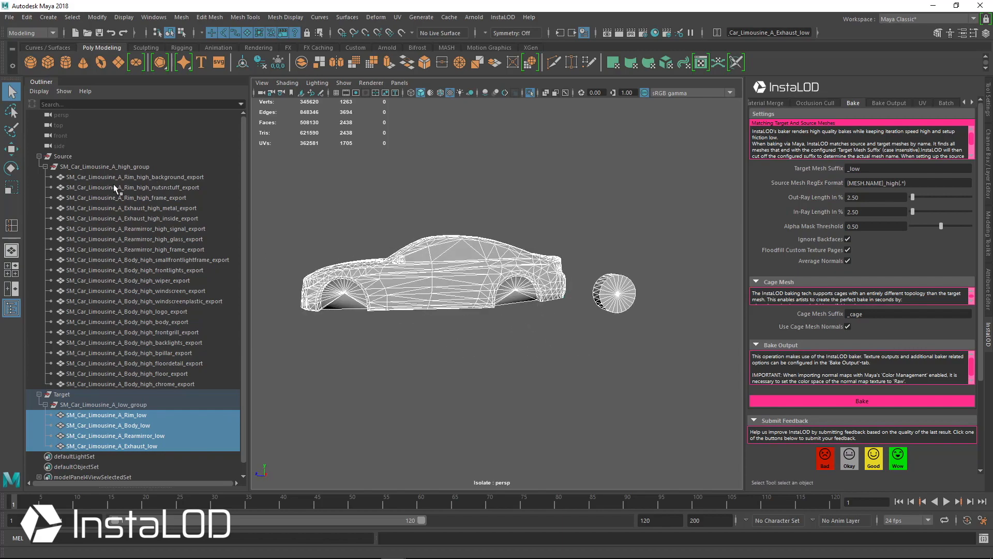
mouse_move(140, 179)
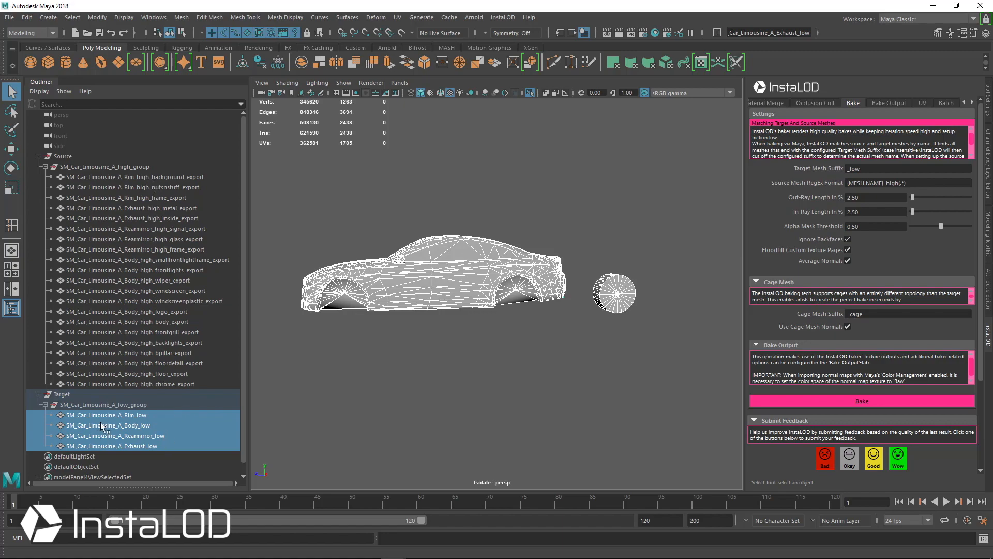
mouse_move(296, 440)
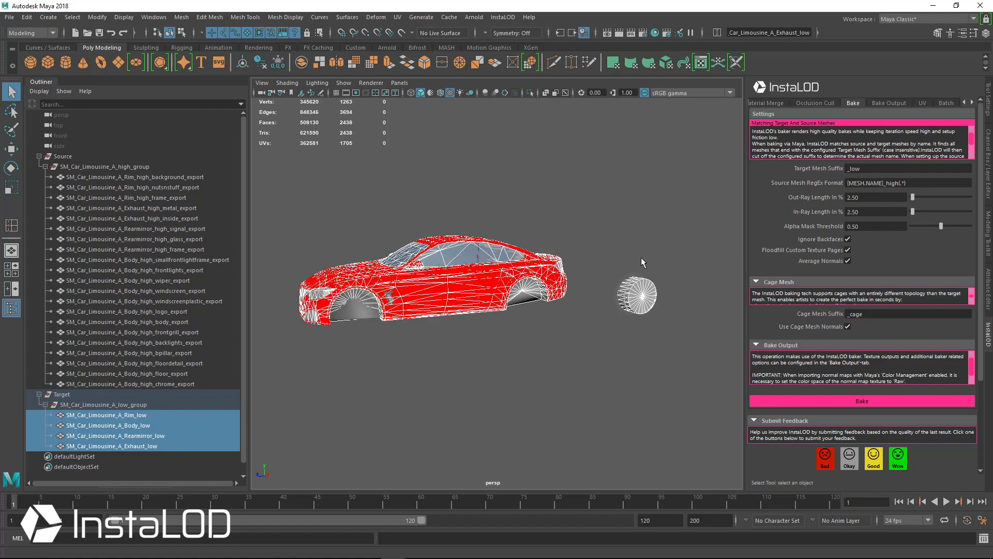
Step: Select the Source and Target groups and run the InstaLOD bake
click(64, 155)
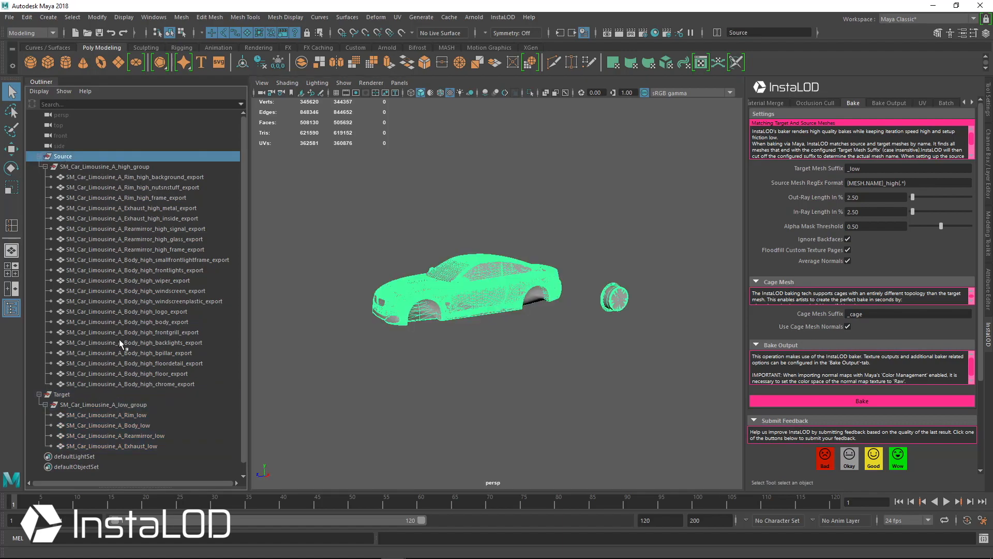
click(61, 393)
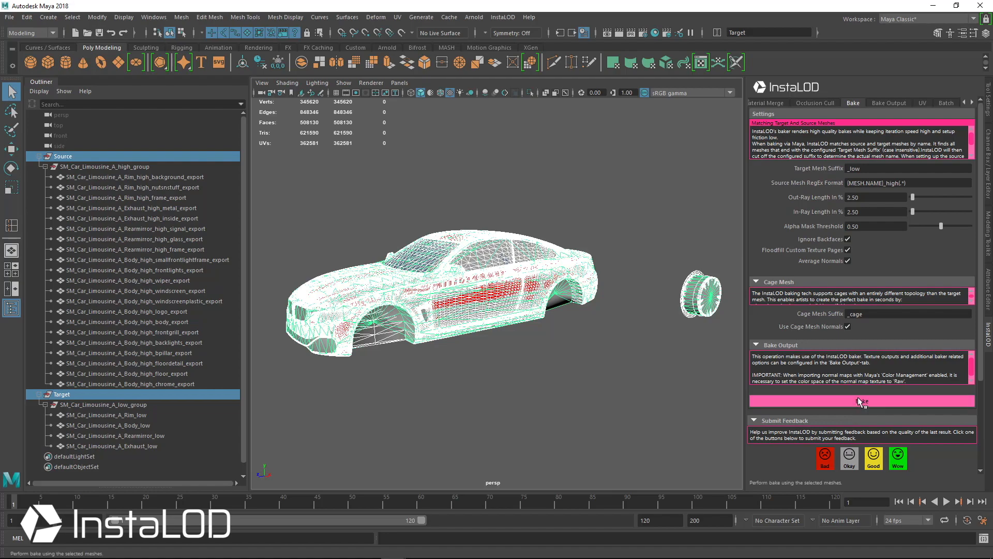
click(861, 400)
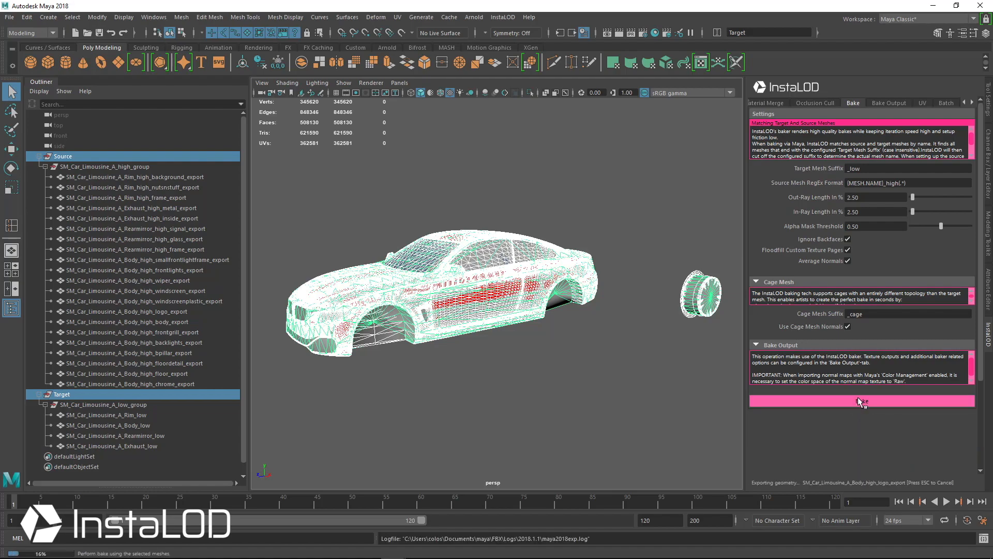
click(862, 401)
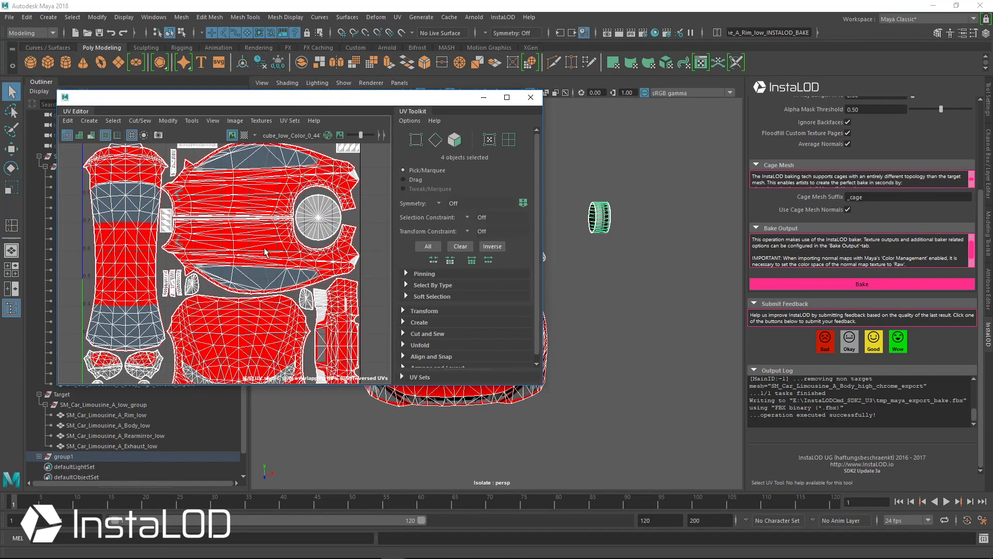
mouse_move(374, 206)
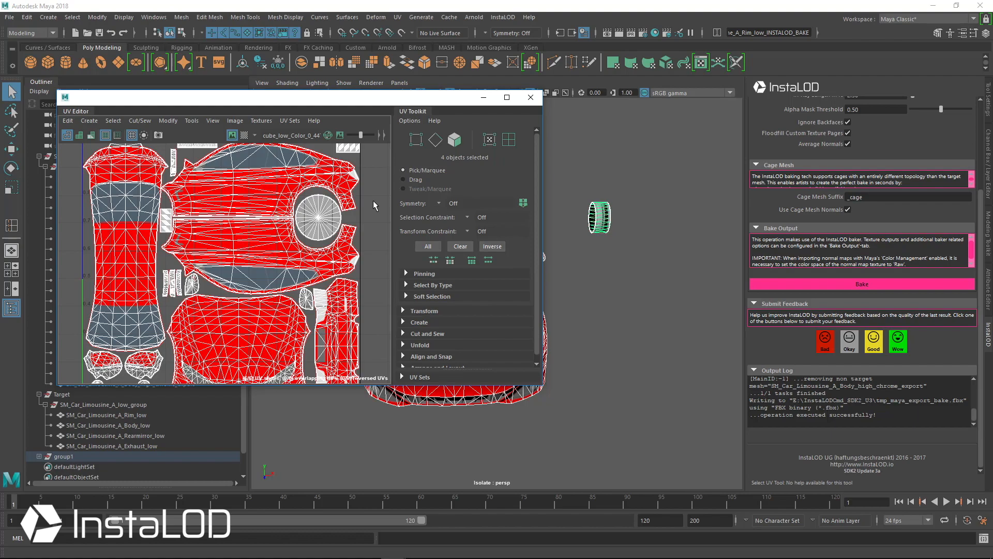
Step: Close the UV Editor to view the red baked limousine in the viewport
click(531, 97)
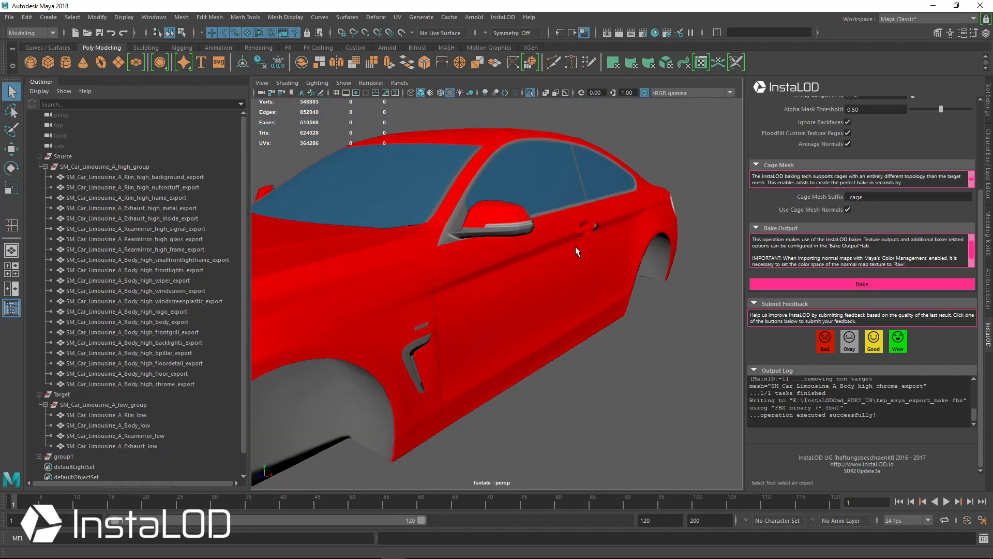
drag(576, 252, 498, 262)
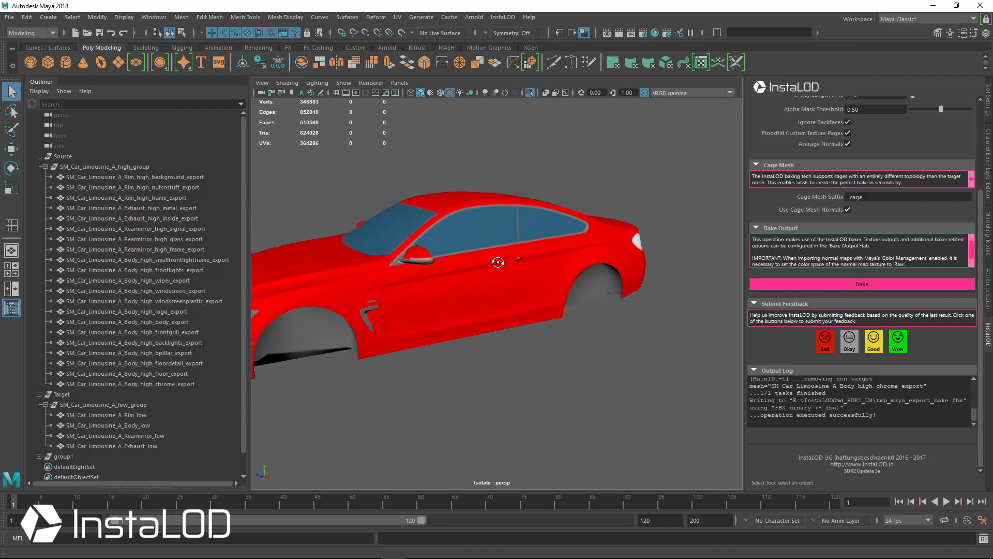
click(56, 456)
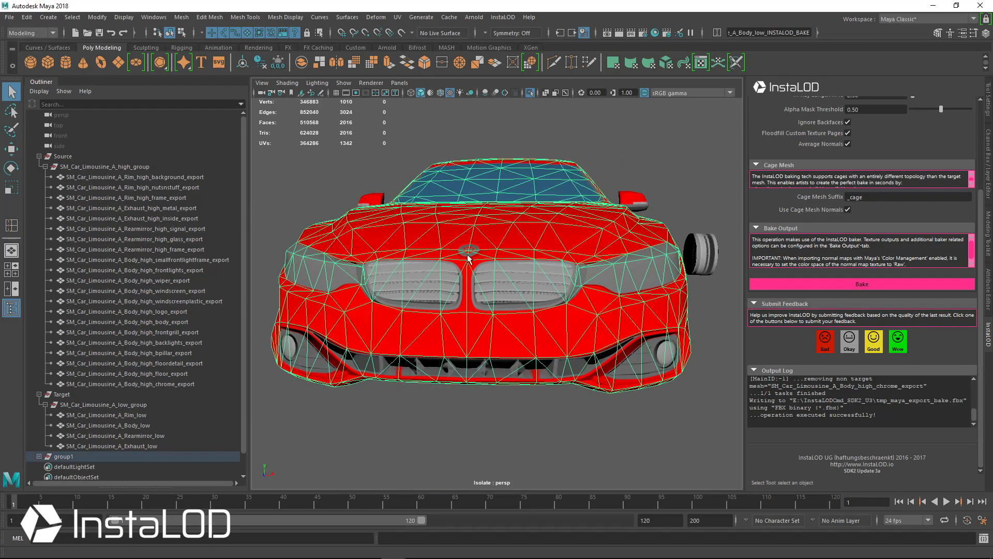